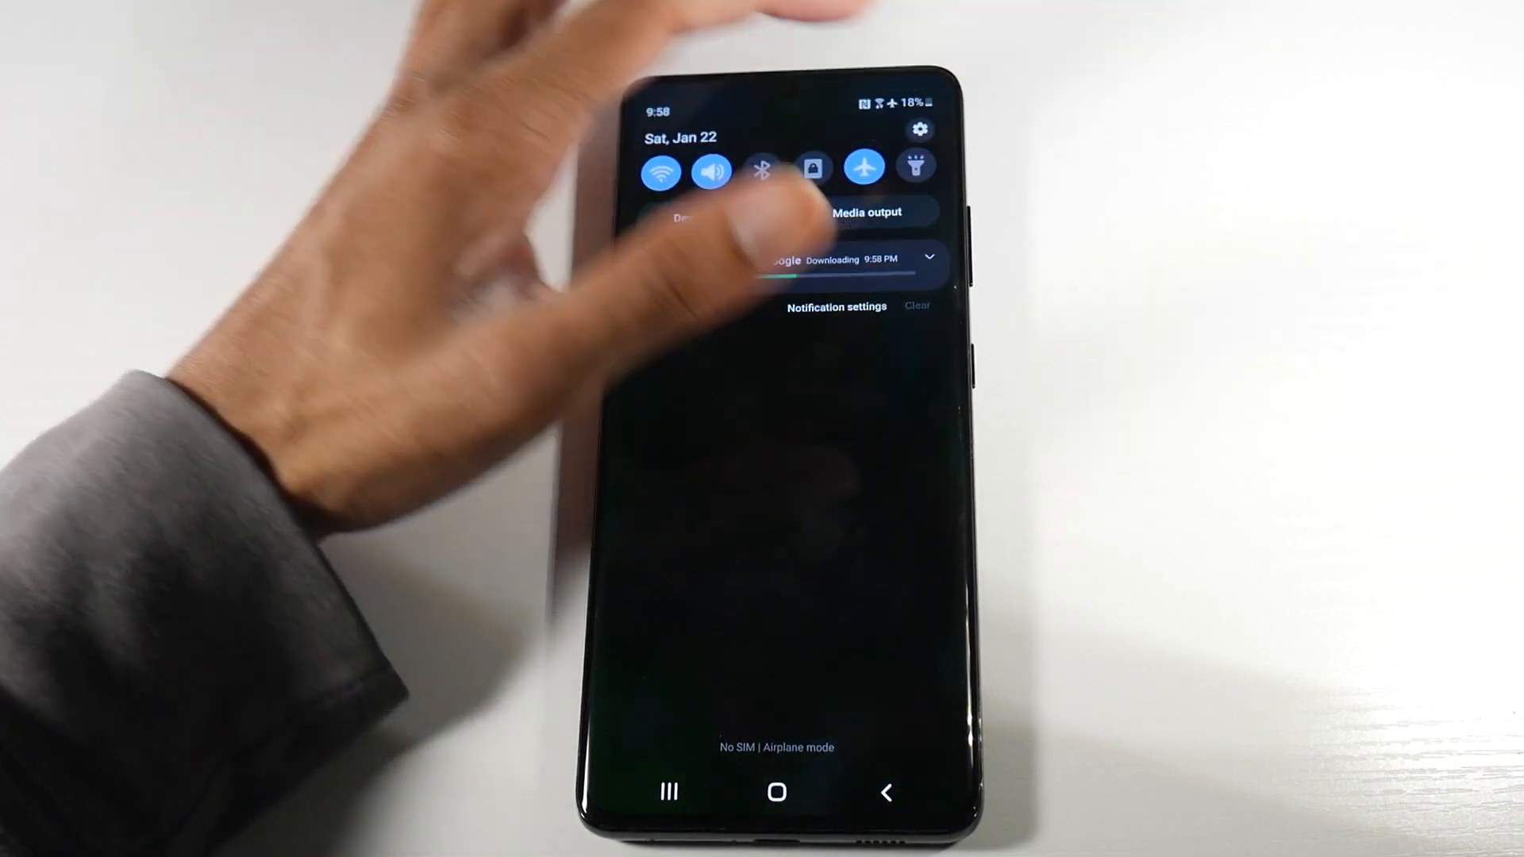
Open Settings from the quick panel and go to the Display page
click(919, 129)
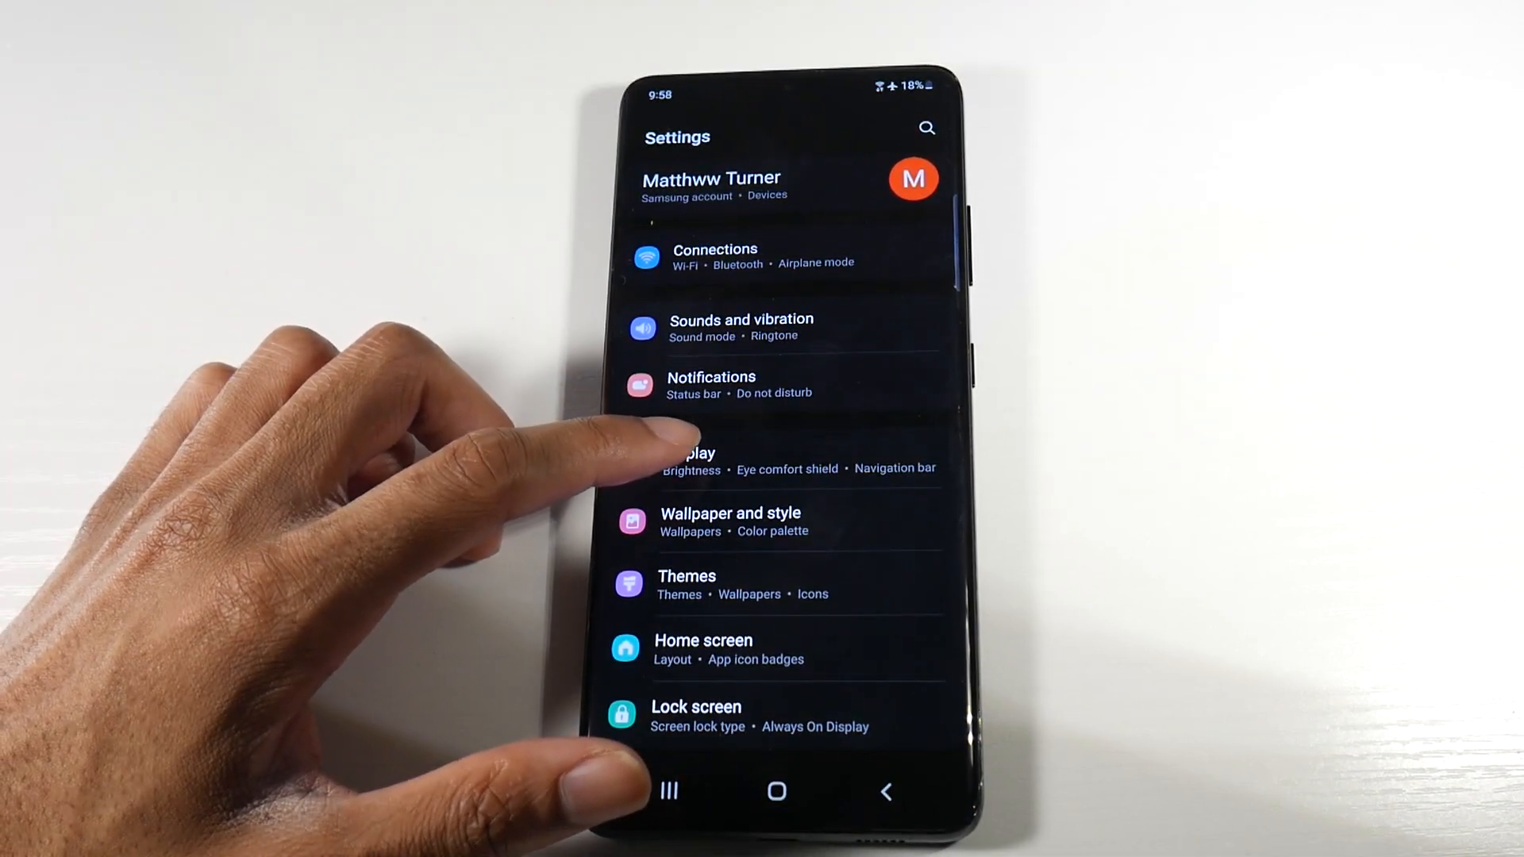
click(689, 453)
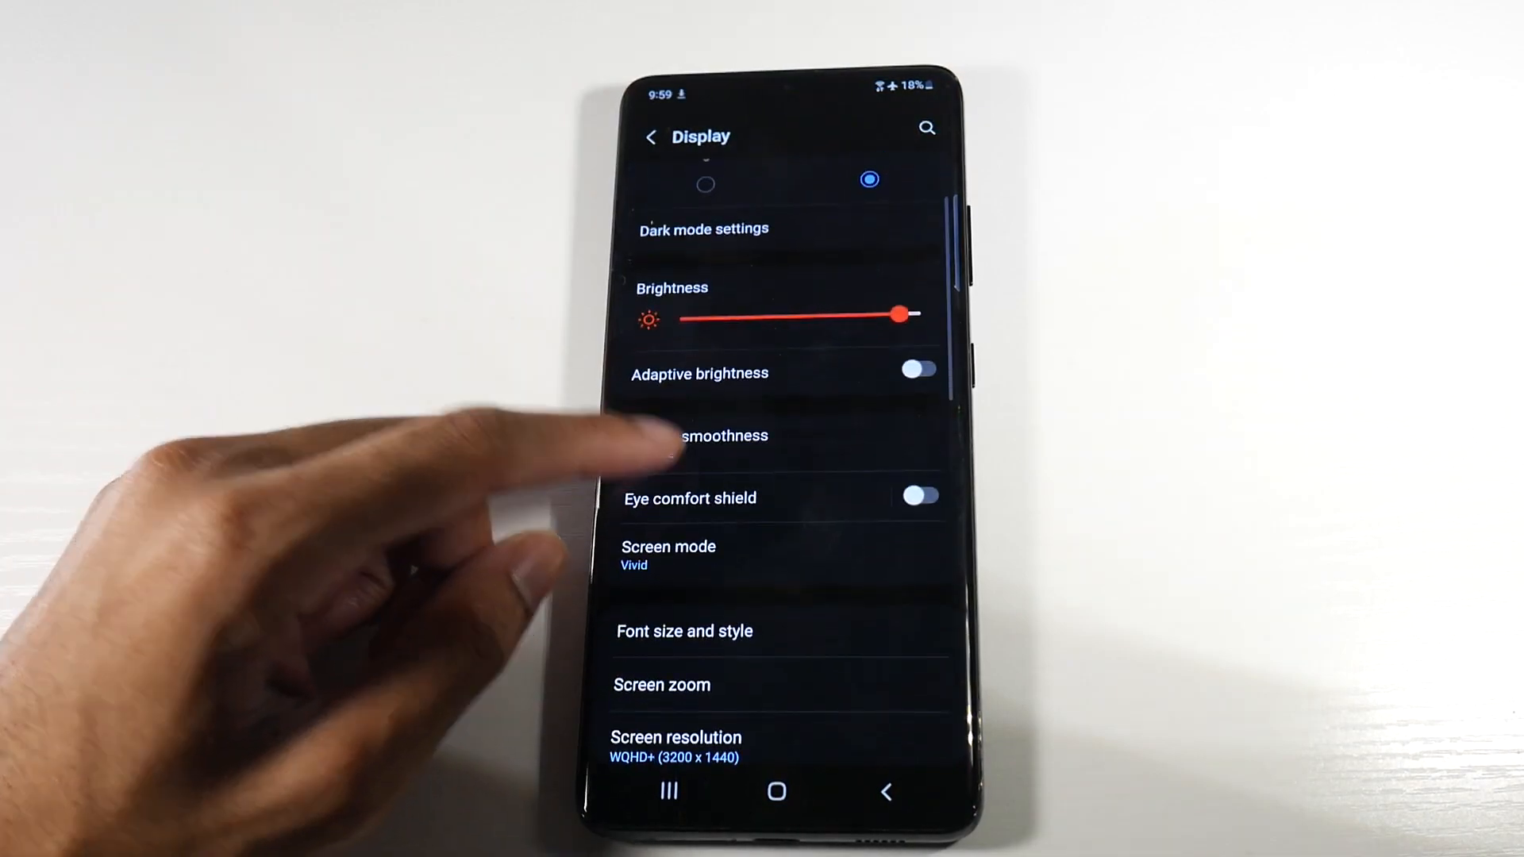
Set motion smoothness to Standard (60 Hz) and apply it
click(718, 436)
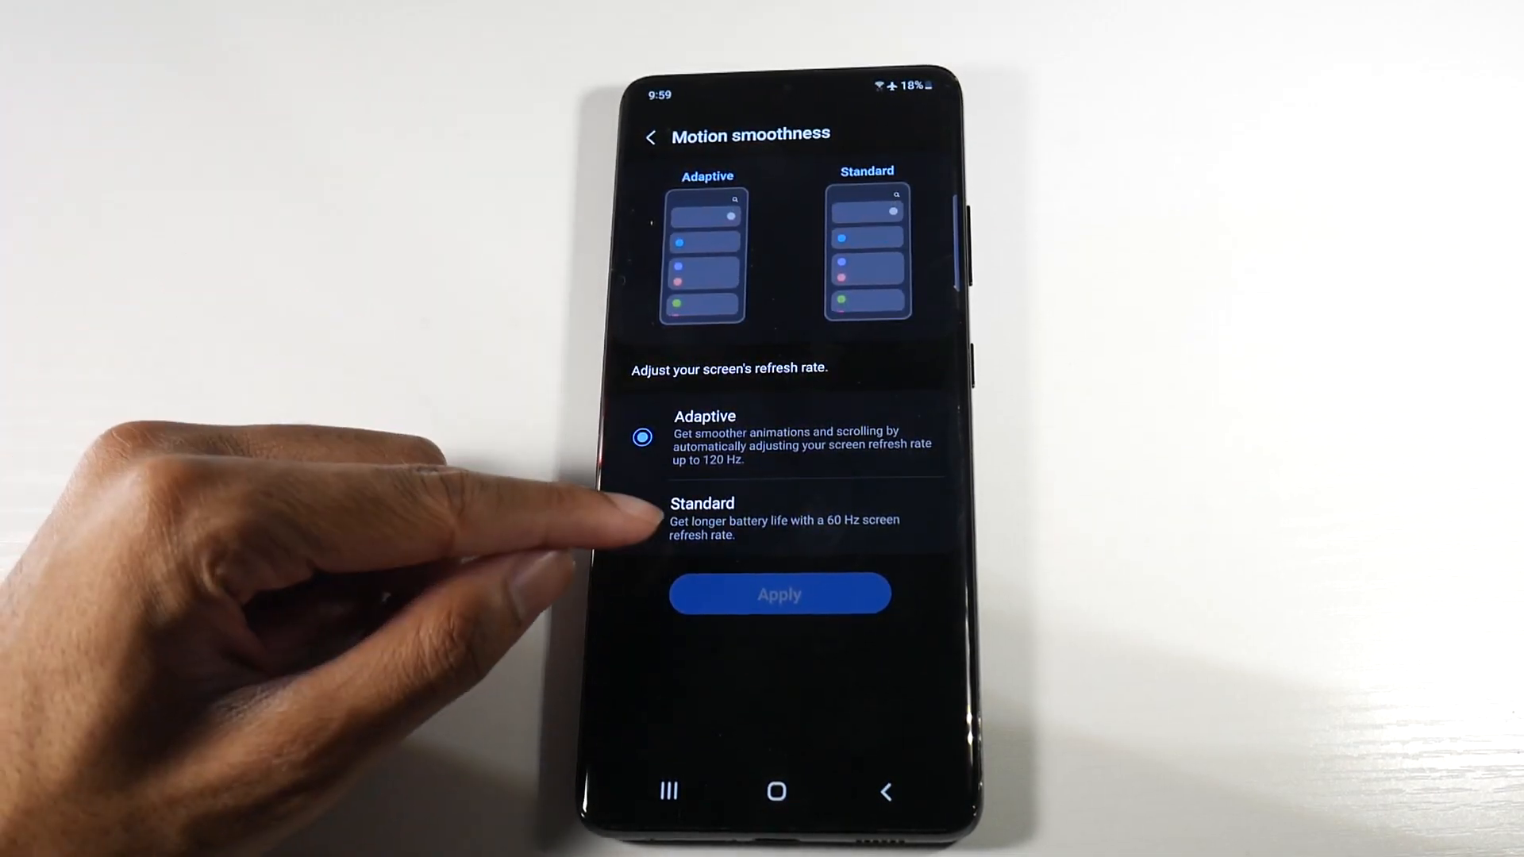
click(702, 518)
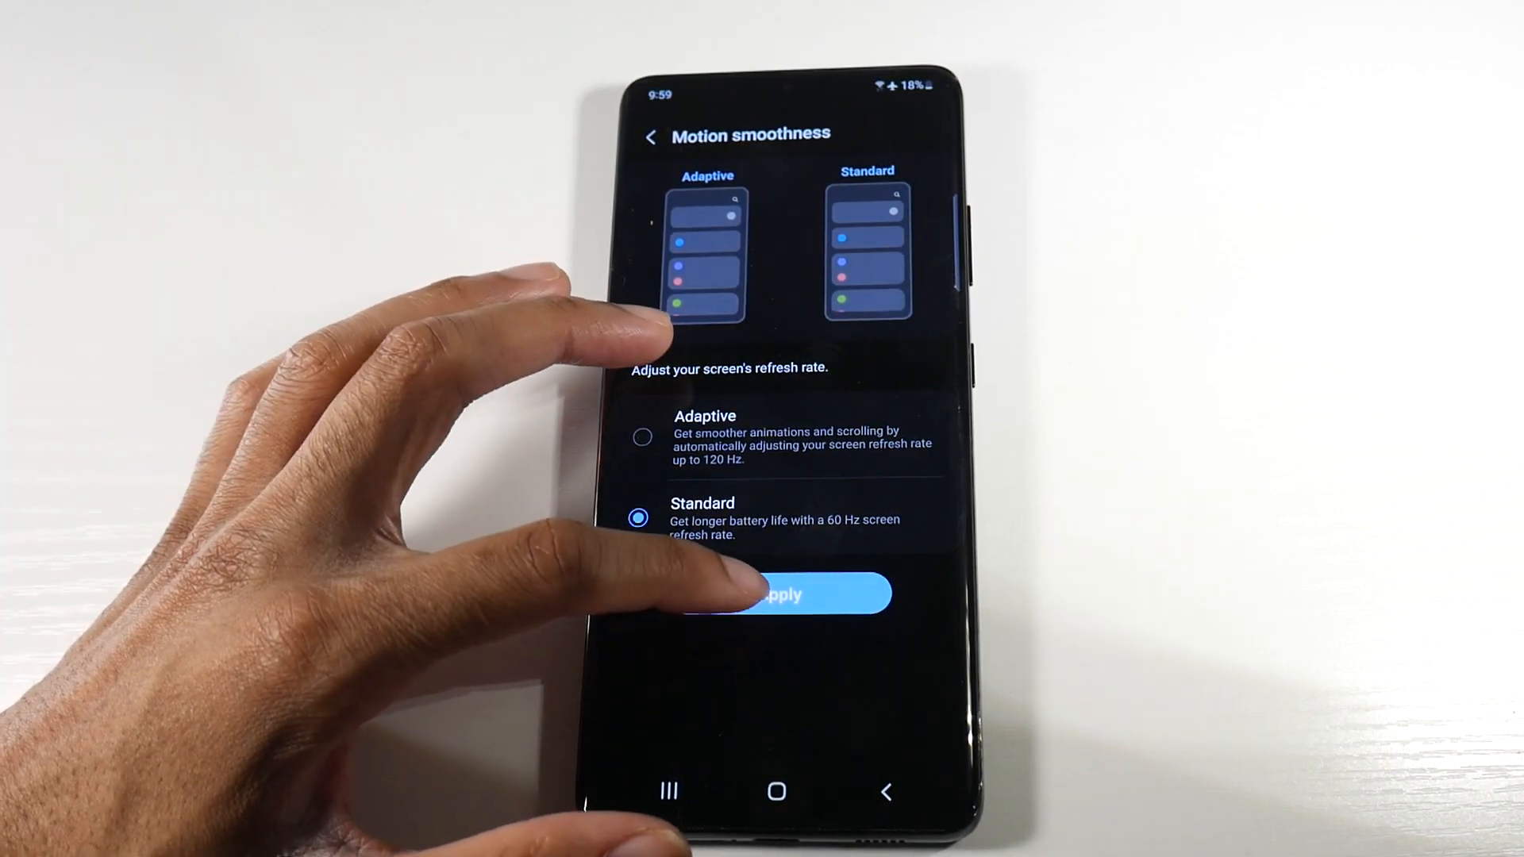
click(778, 593)
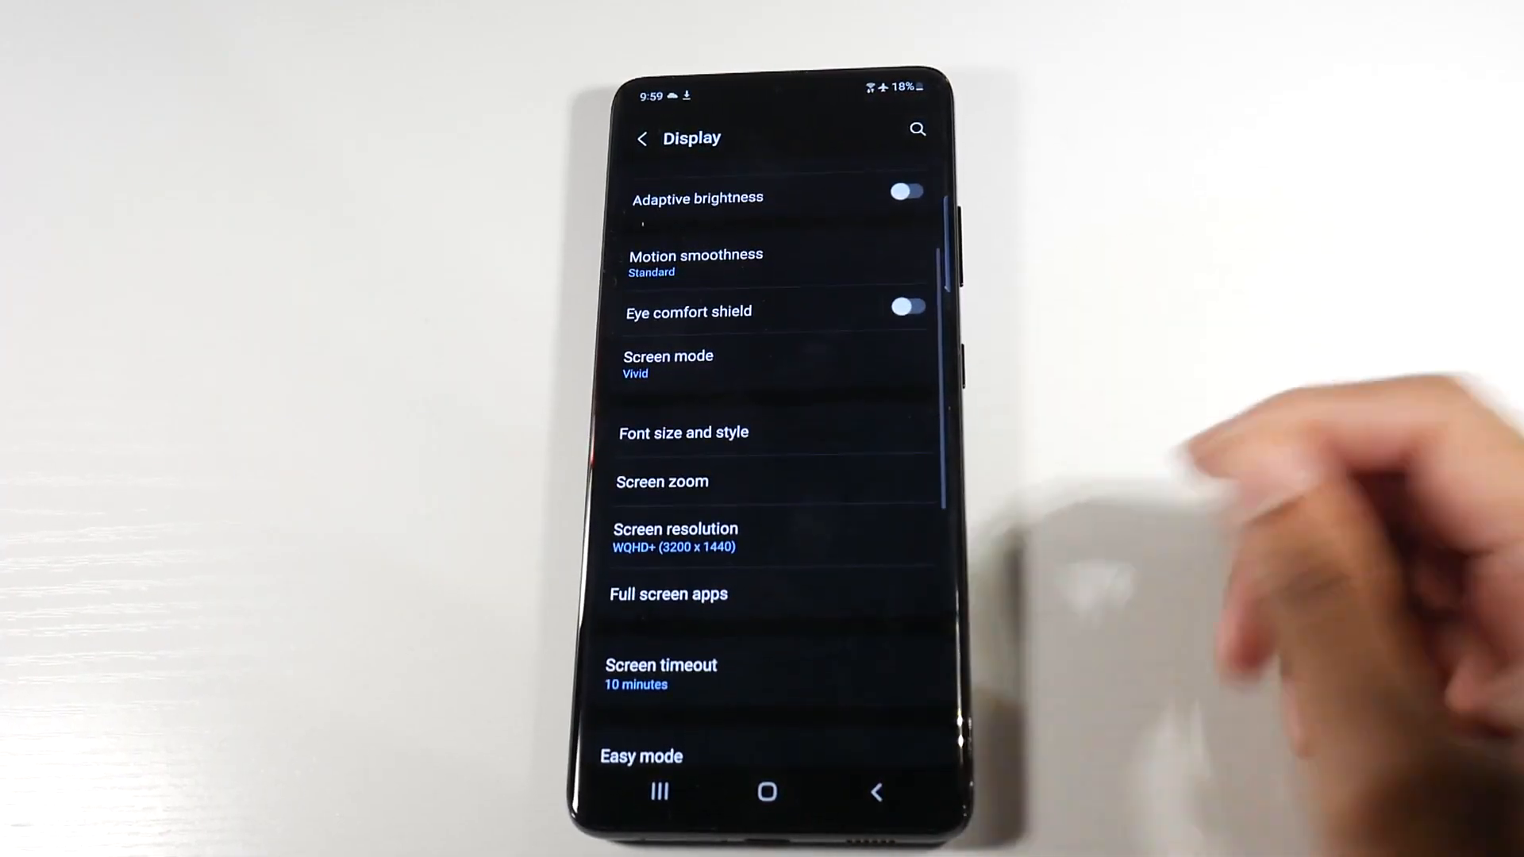
Change screen resolution from WQHD+ to FHD+ 2400 x 1080 and apply
click(674, 529)
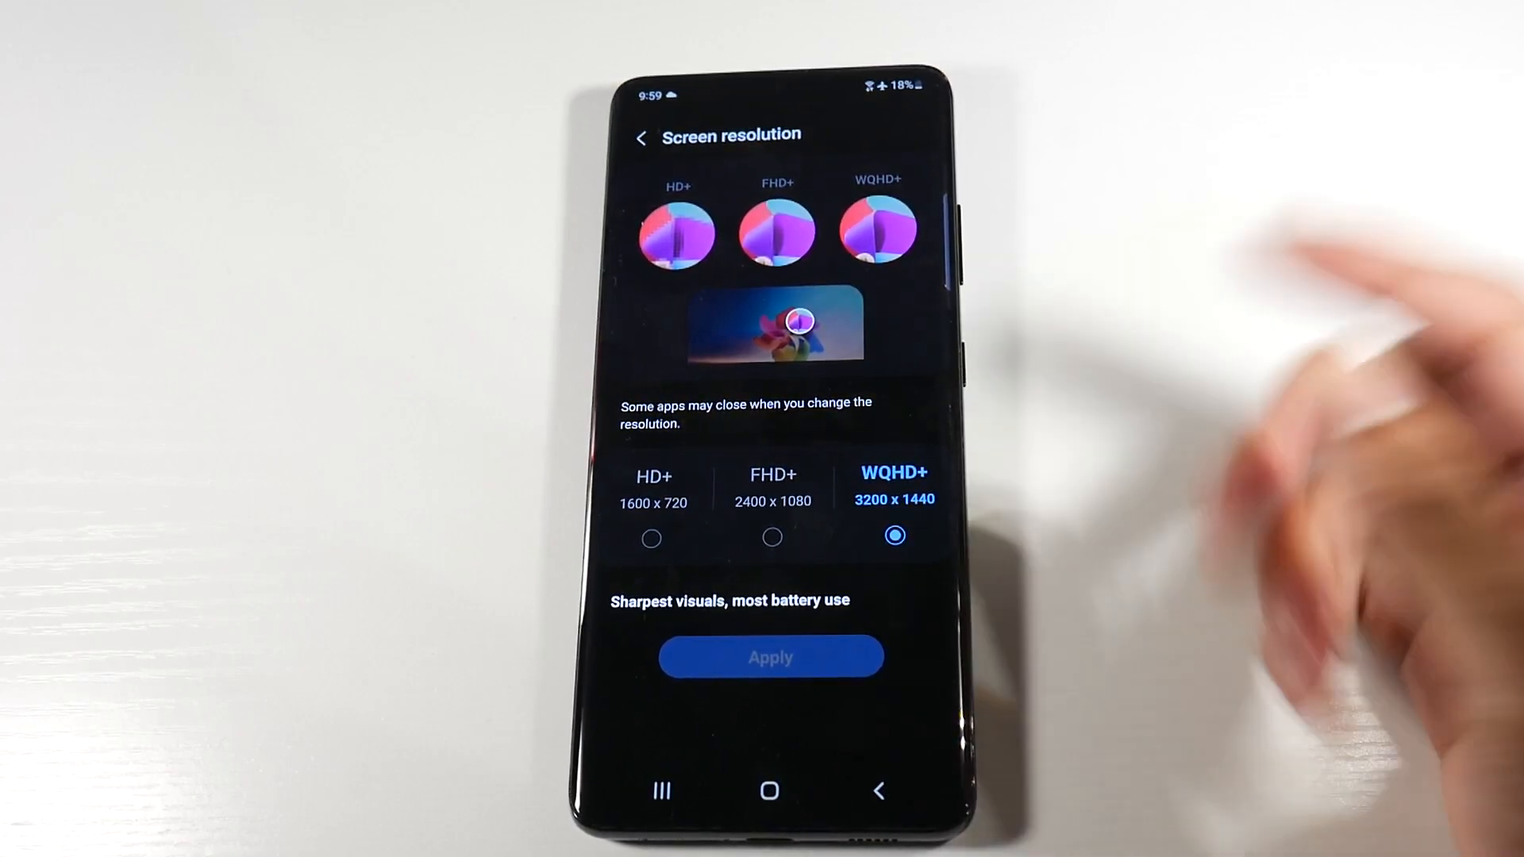
click(771, 535)
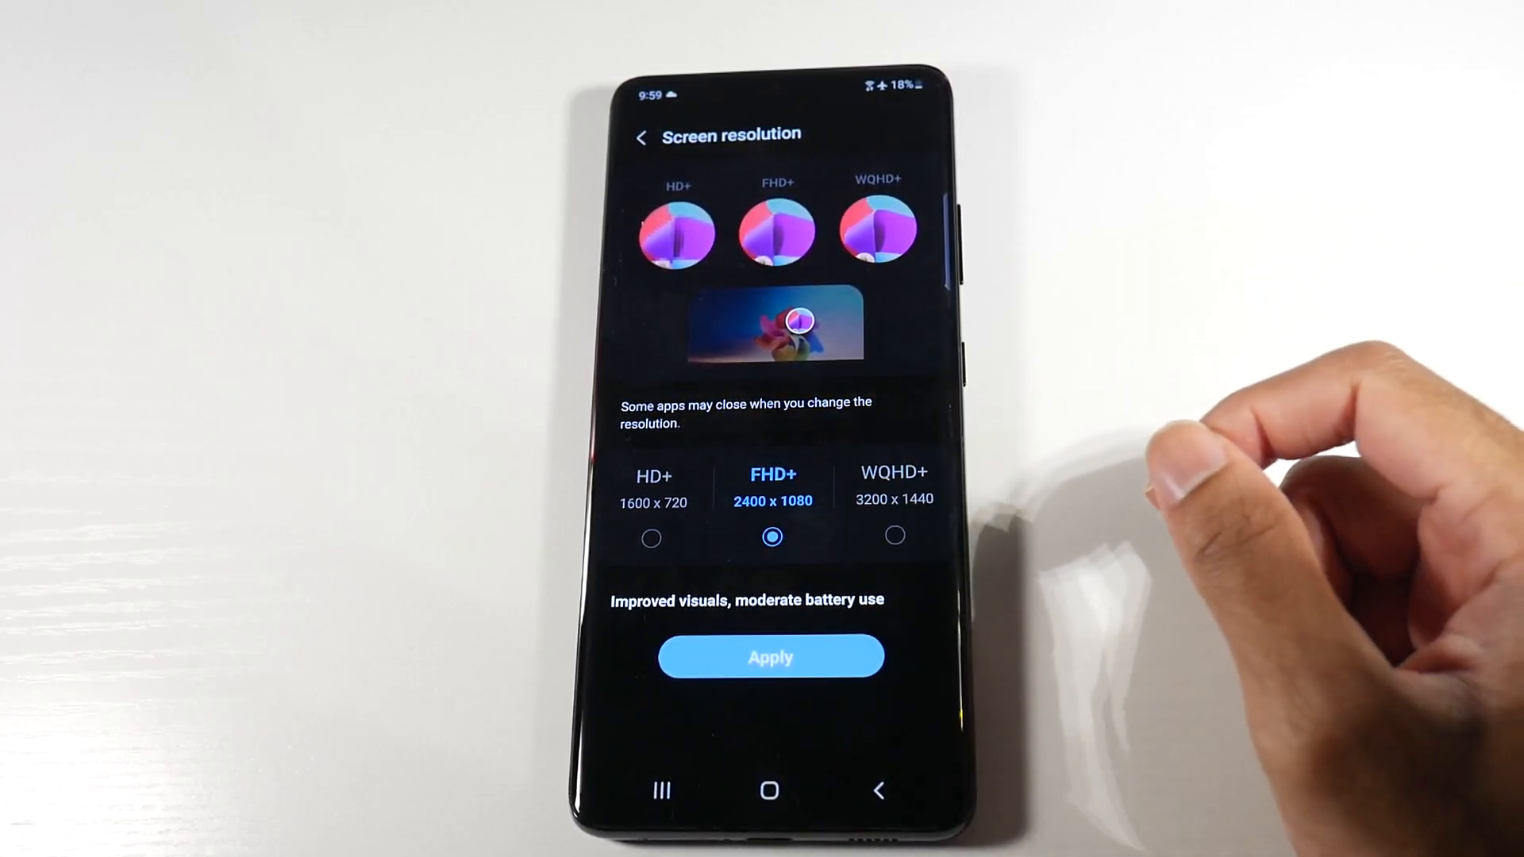
click(769, 657)
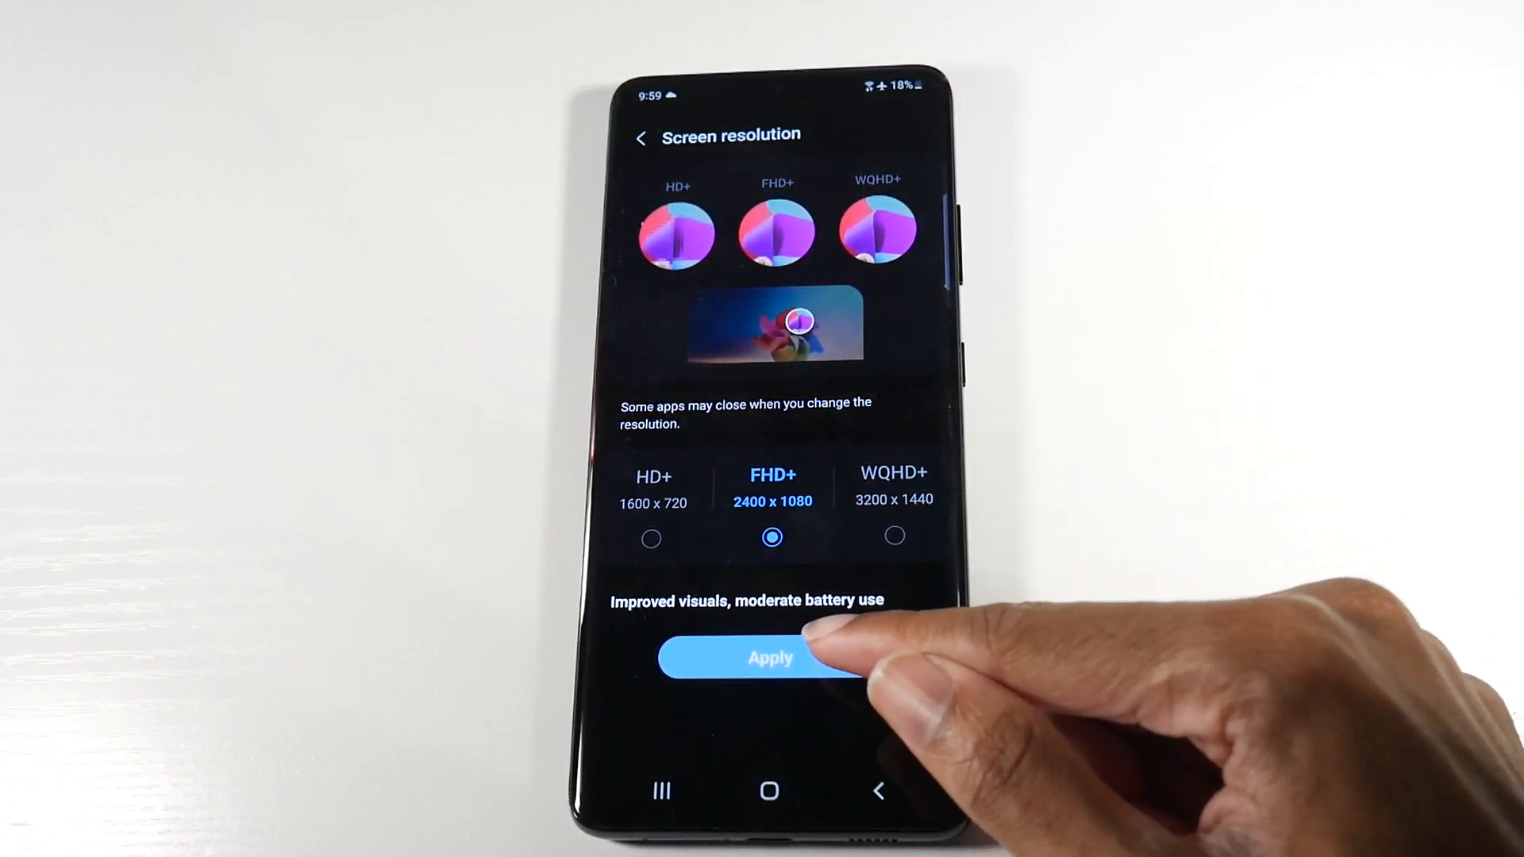
click(769, 657)
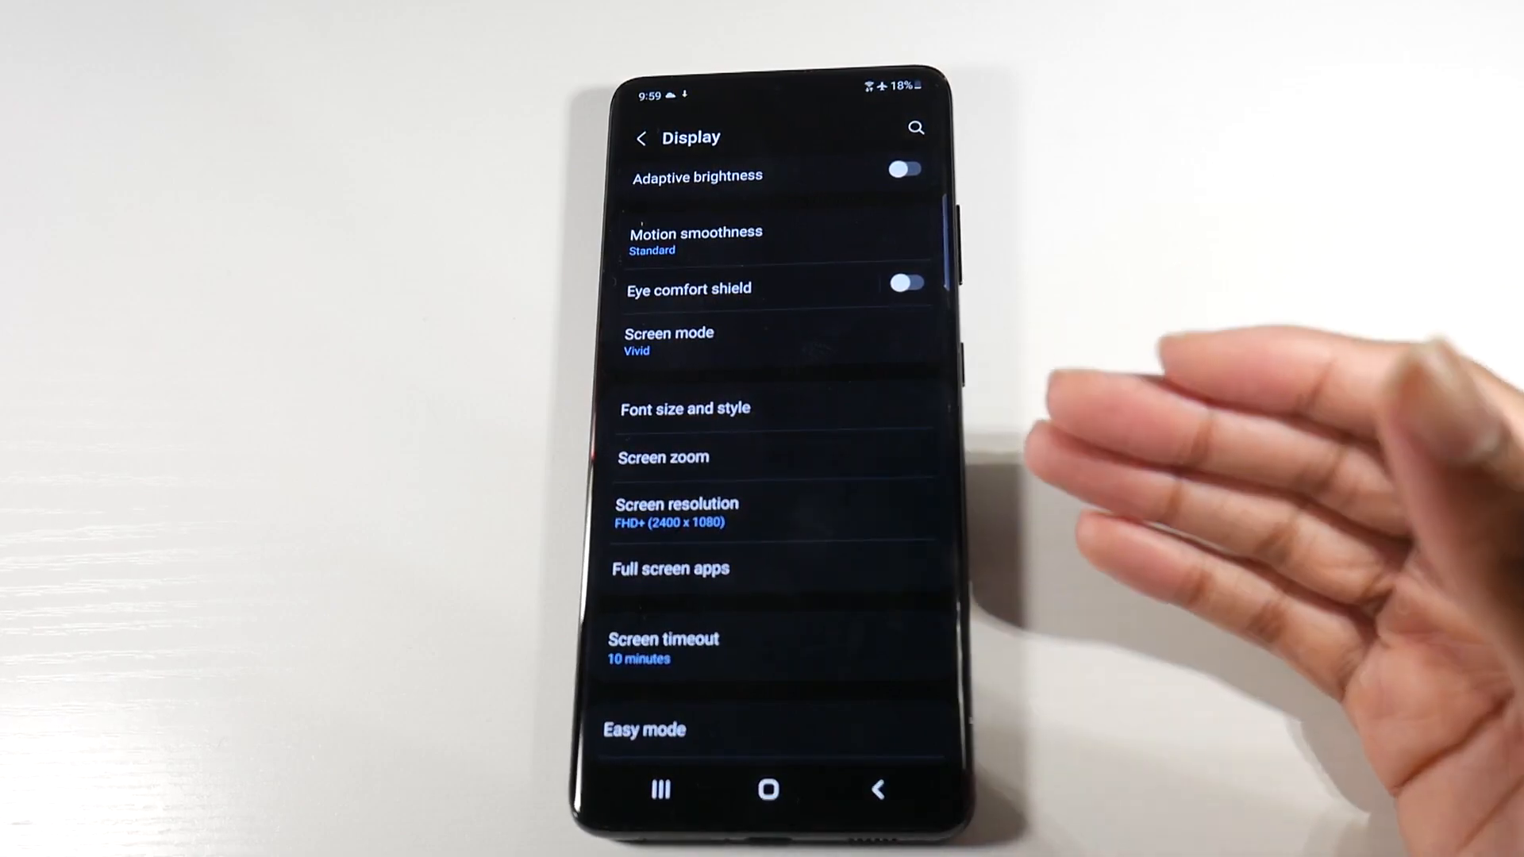
click(676, 503)
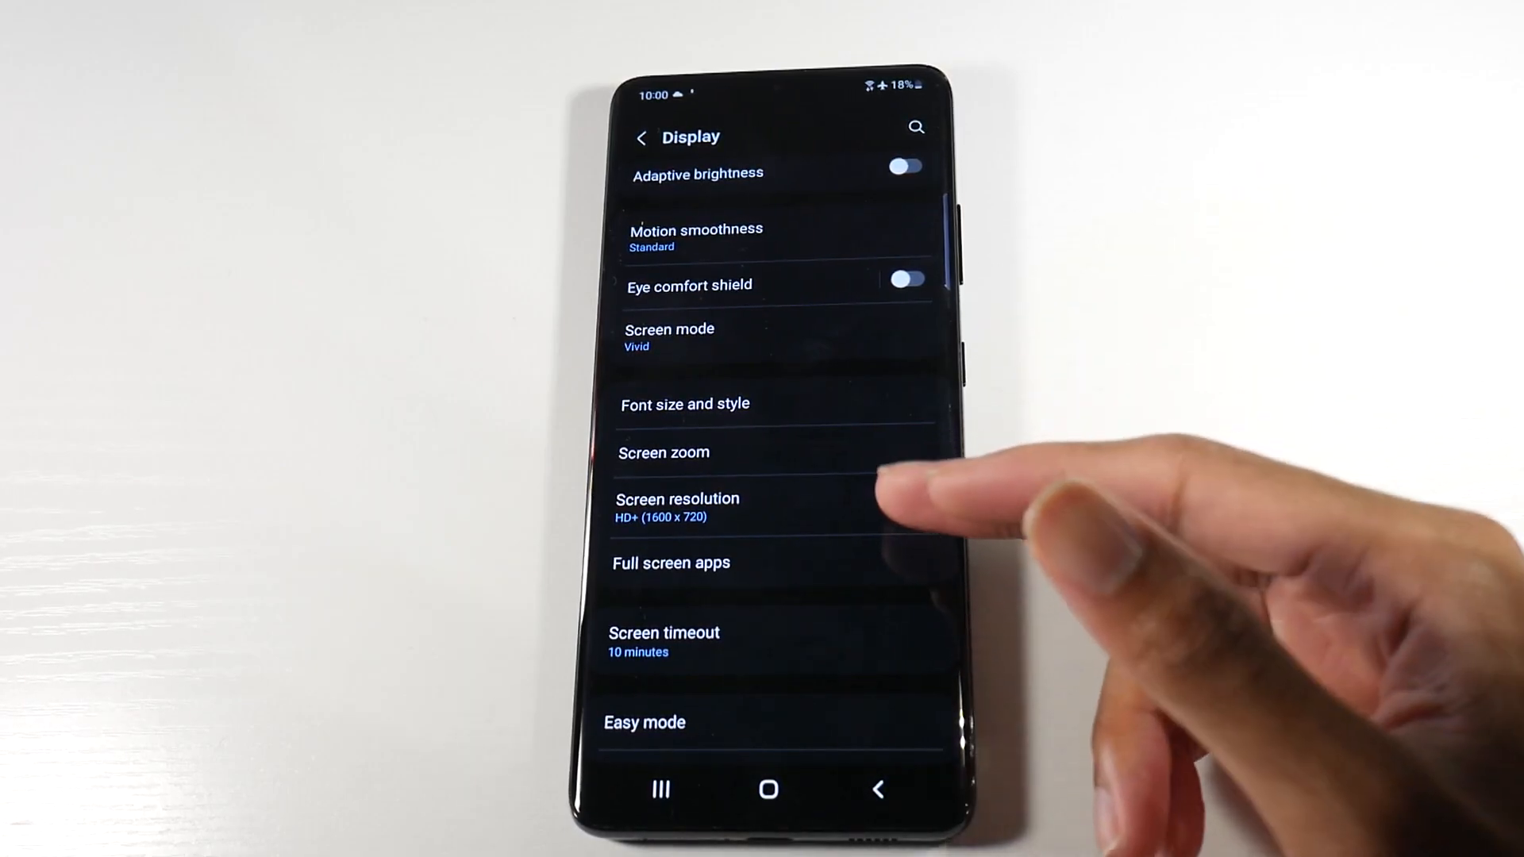
click(677, 505)
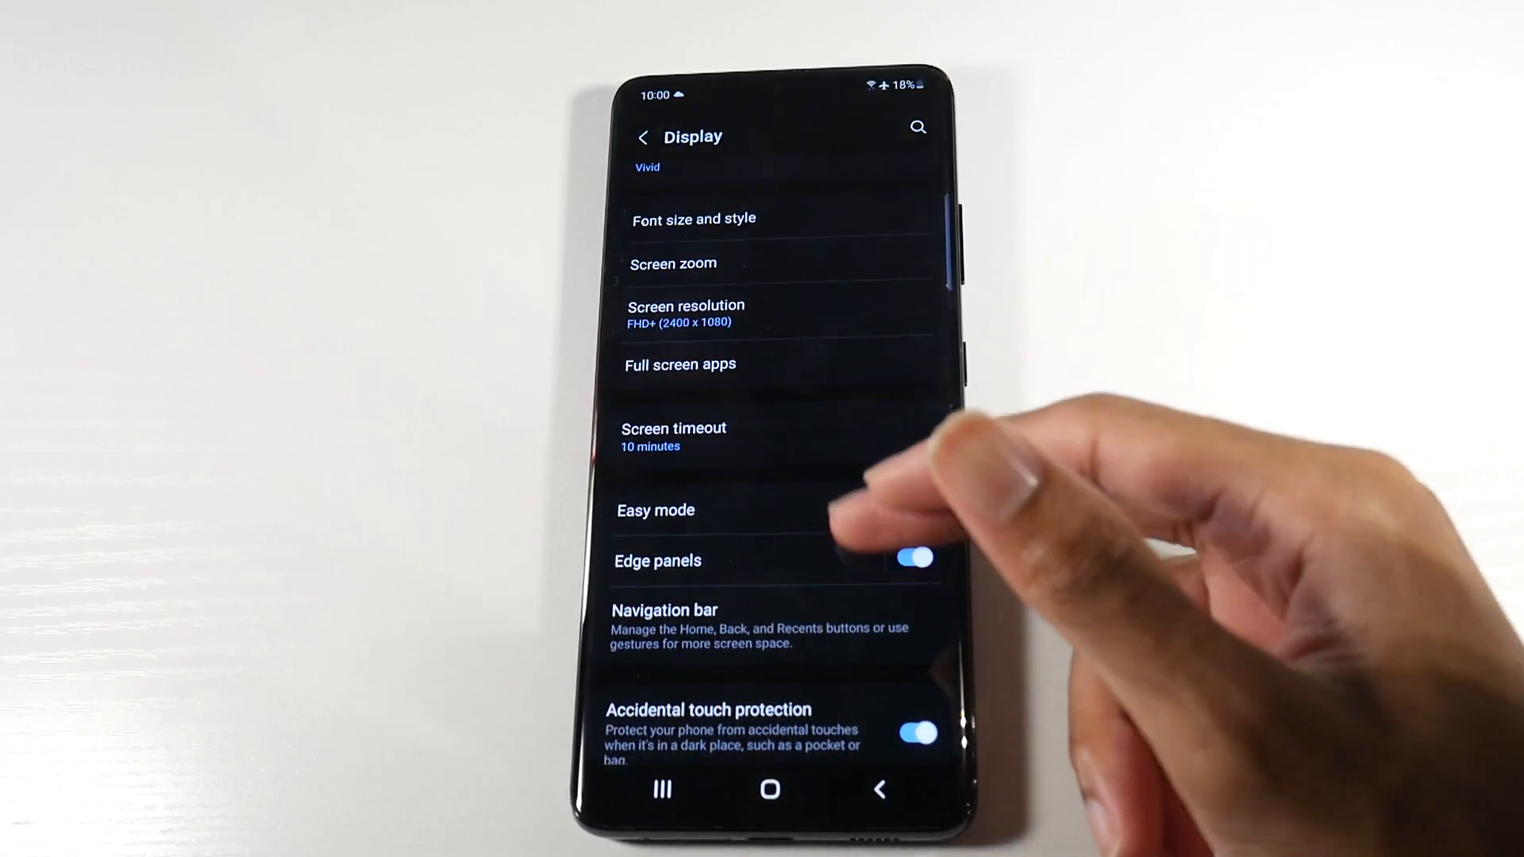
click(672, 436)
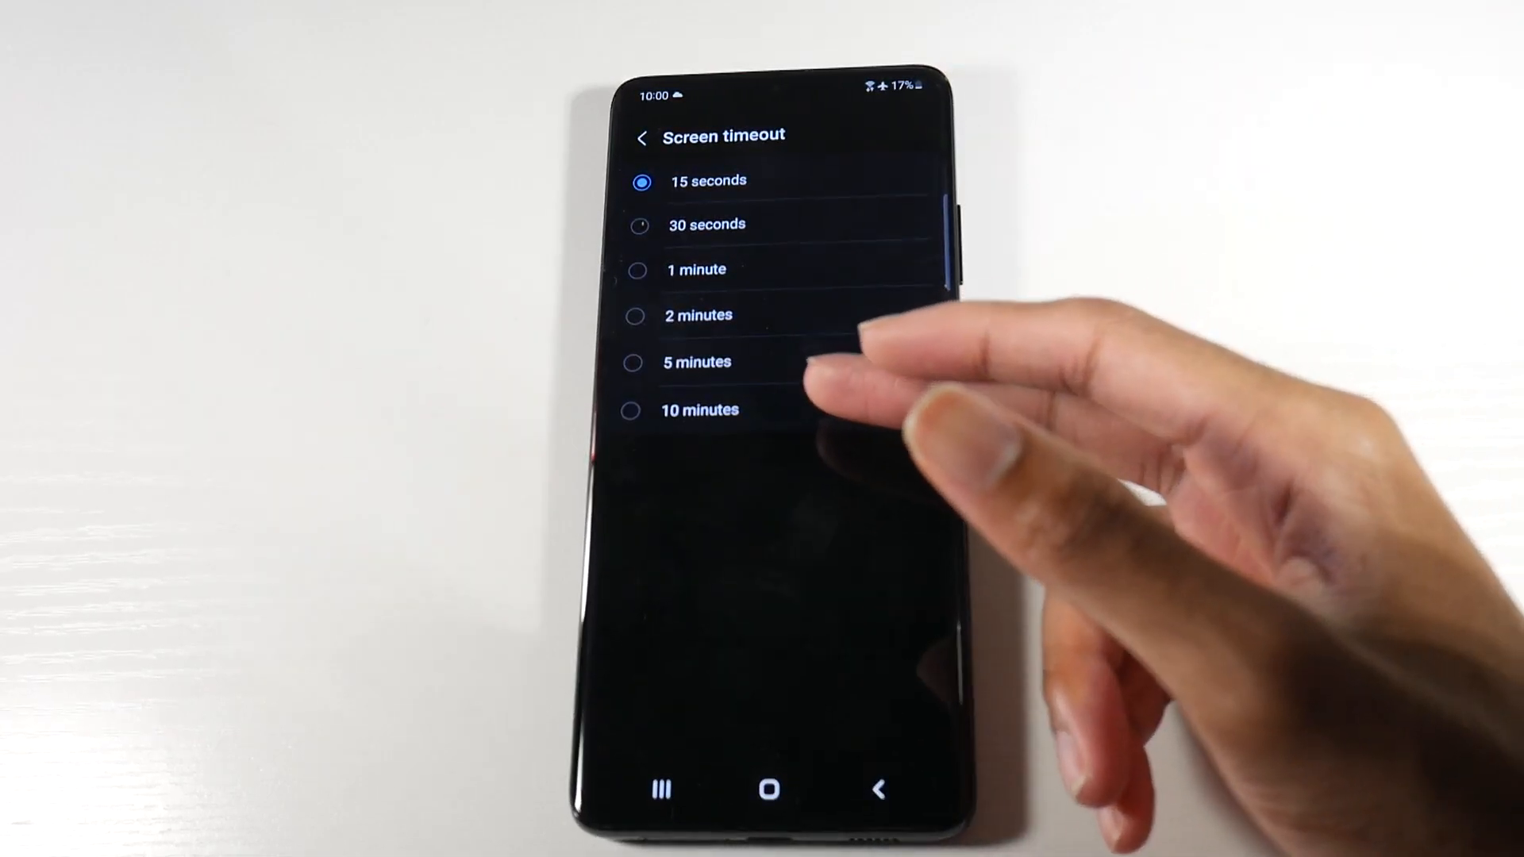
click(699, 410)
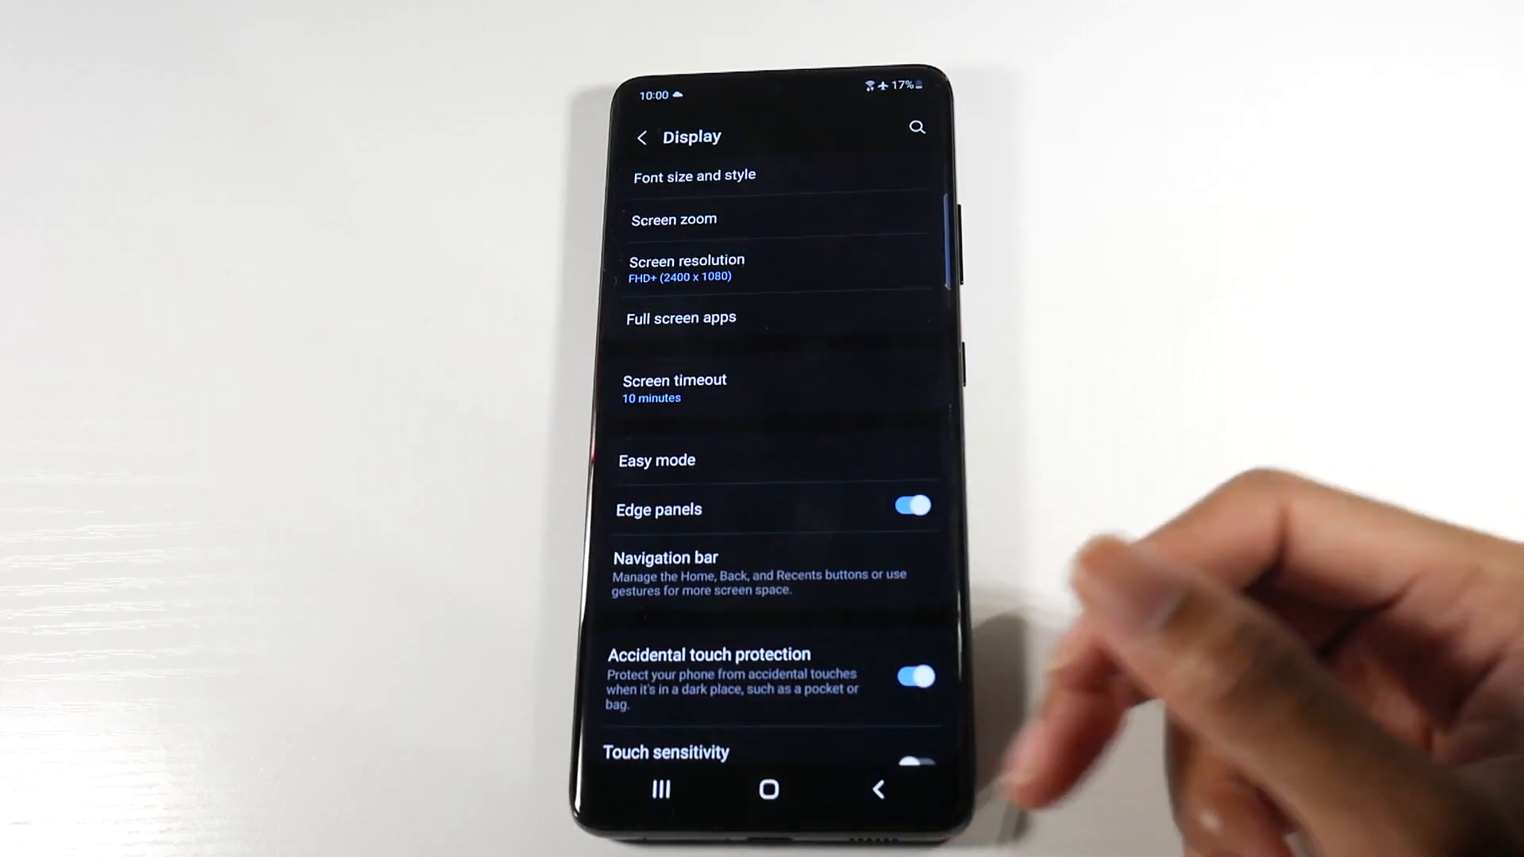
scroll(down, 3)
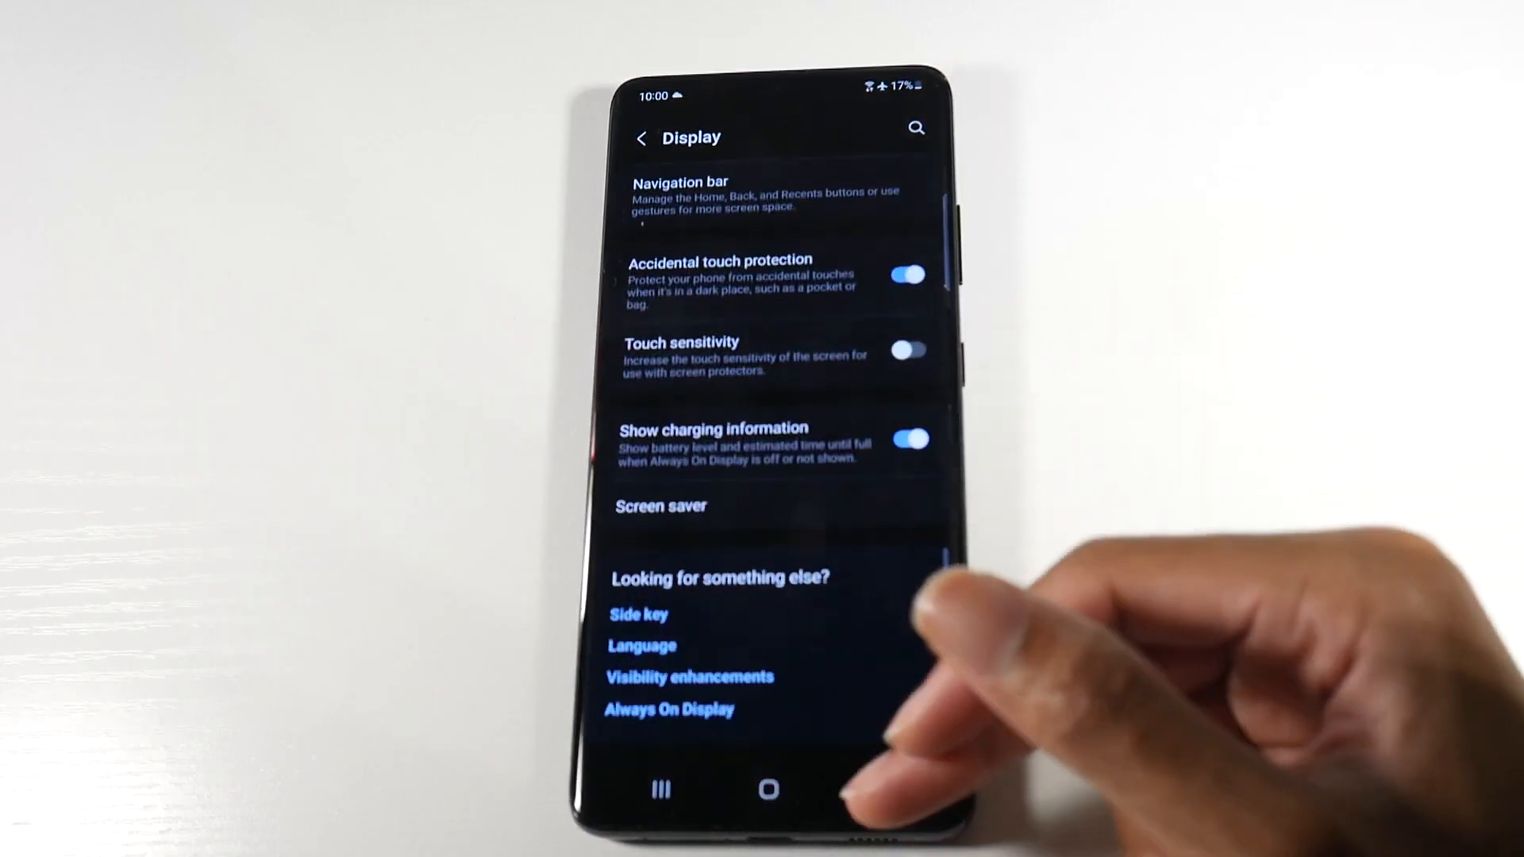
Go from the main Settings list to Connections > Wi-Fi
click(641, 138)
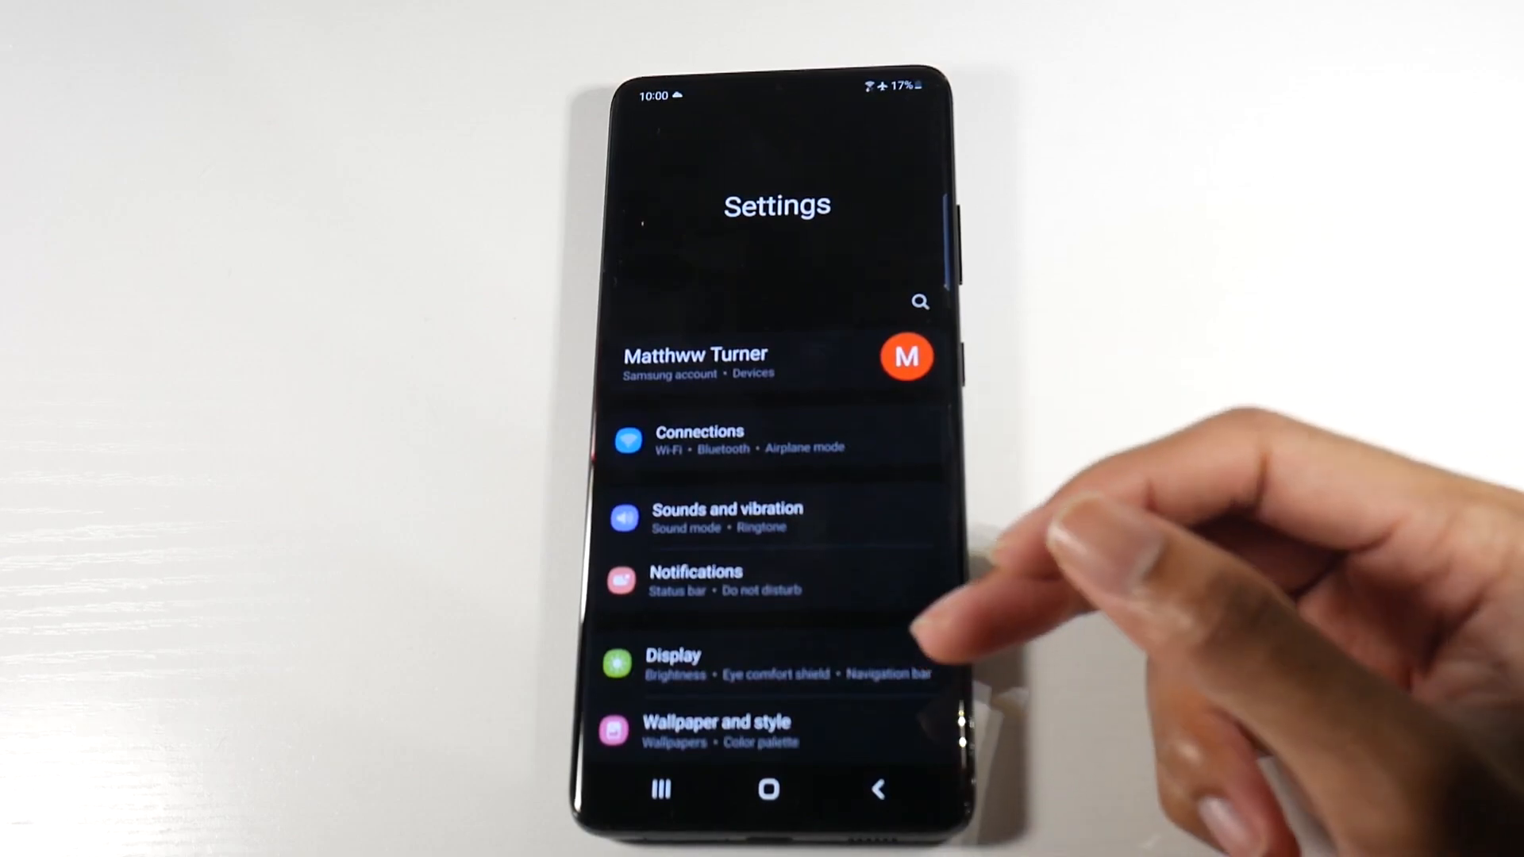
click(700, 437)
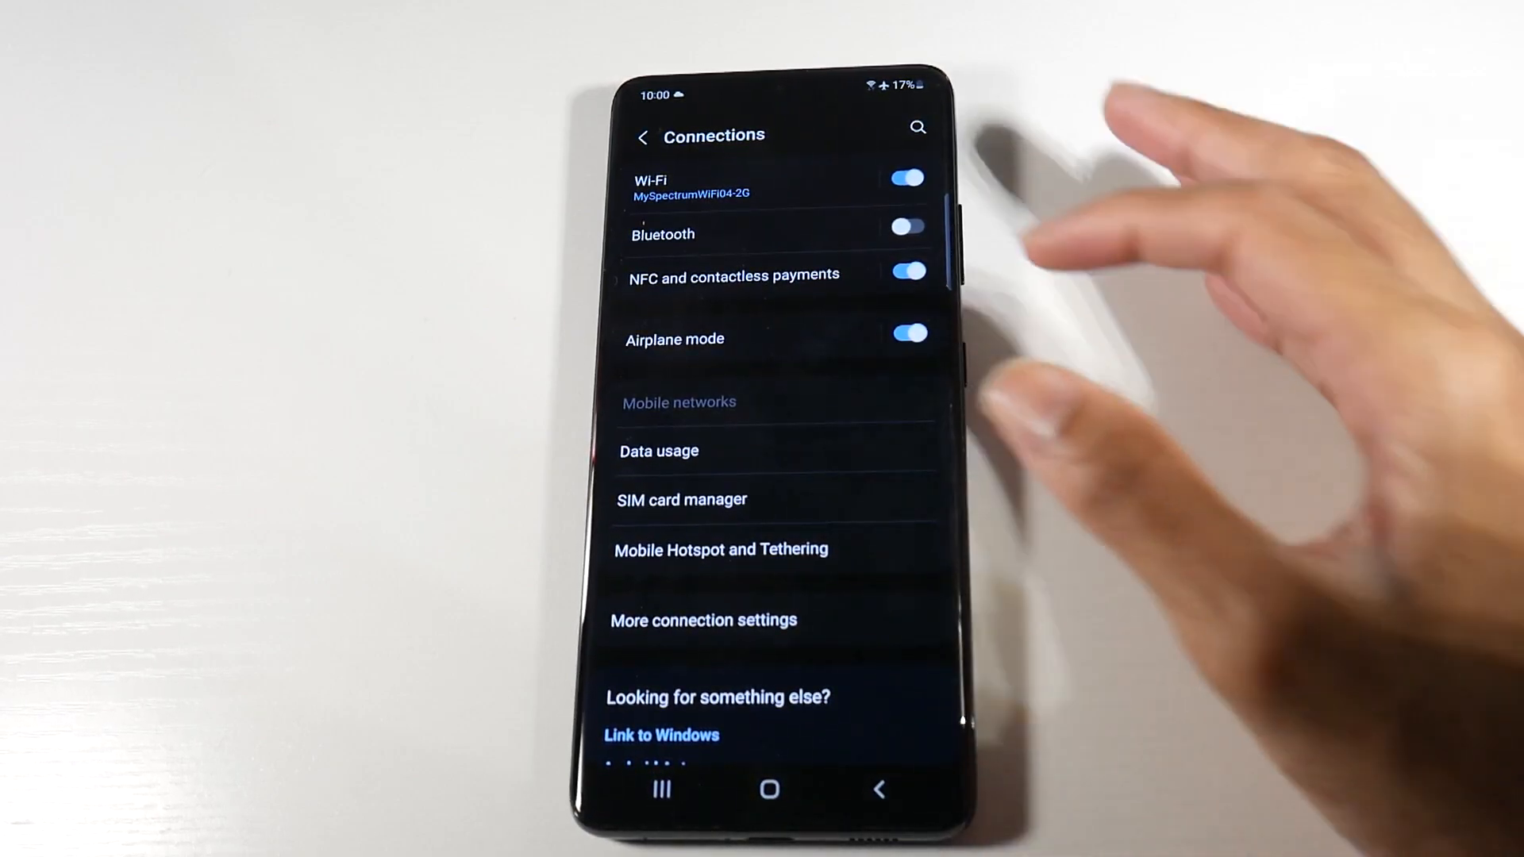
click(651, 185)
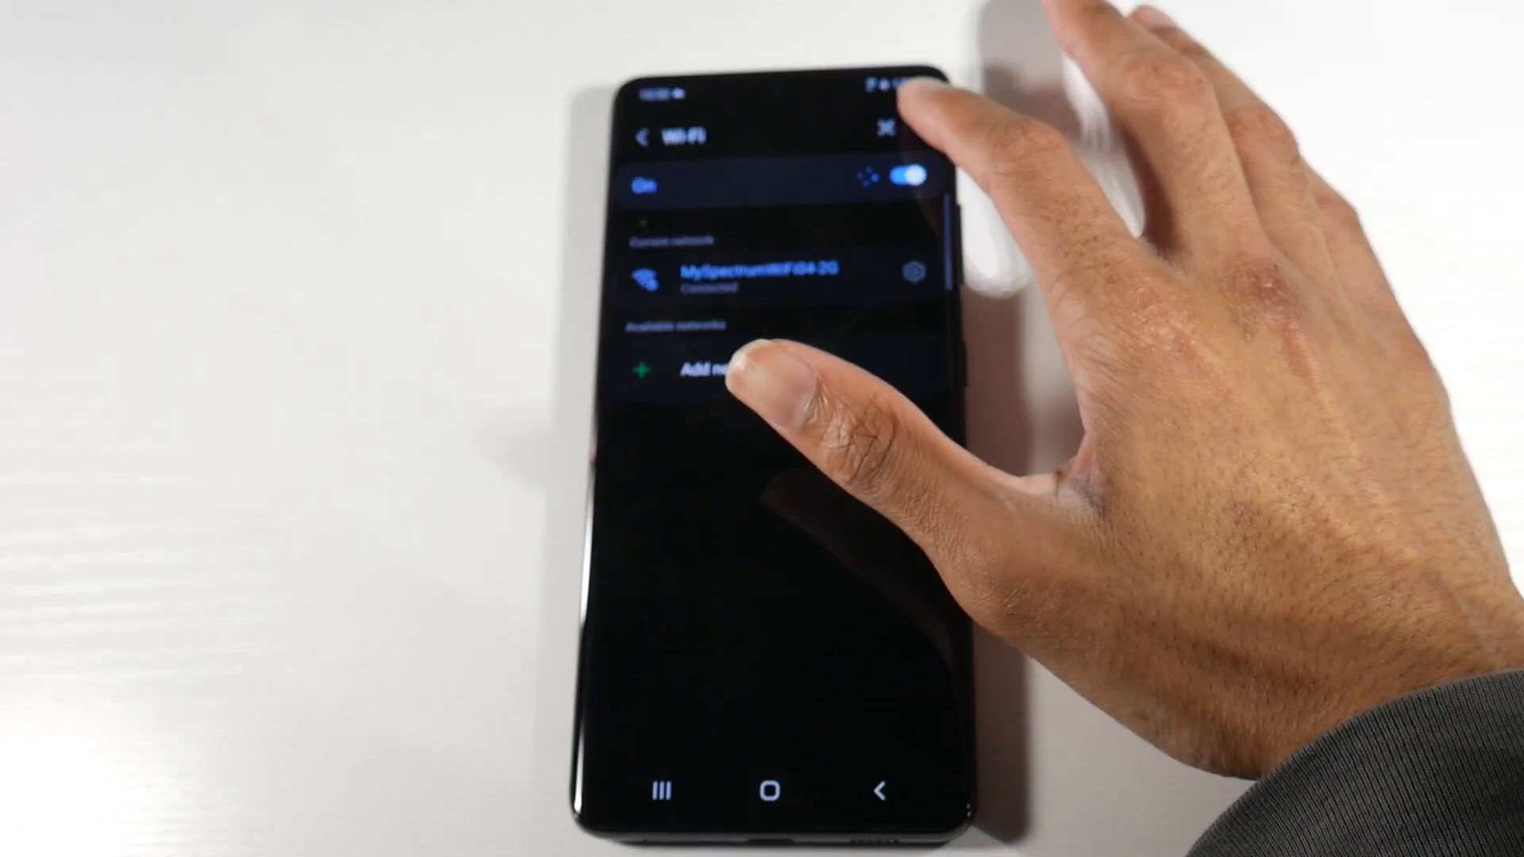
Review Wi-Fi power saving mode in the advanced Wi-Fi options, then return
click(884, 129)
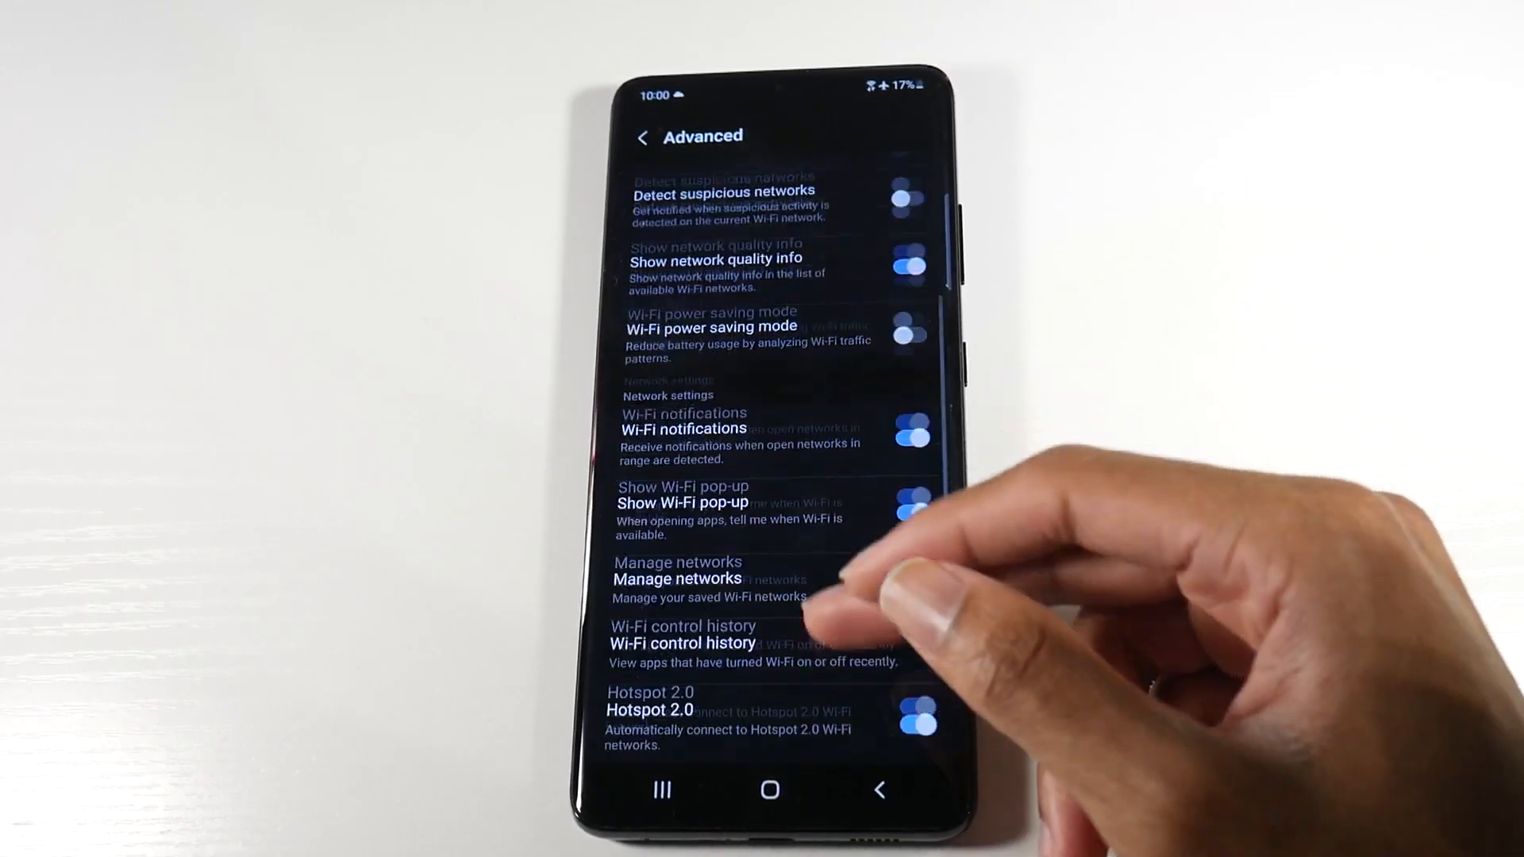
scroll(down, 3)
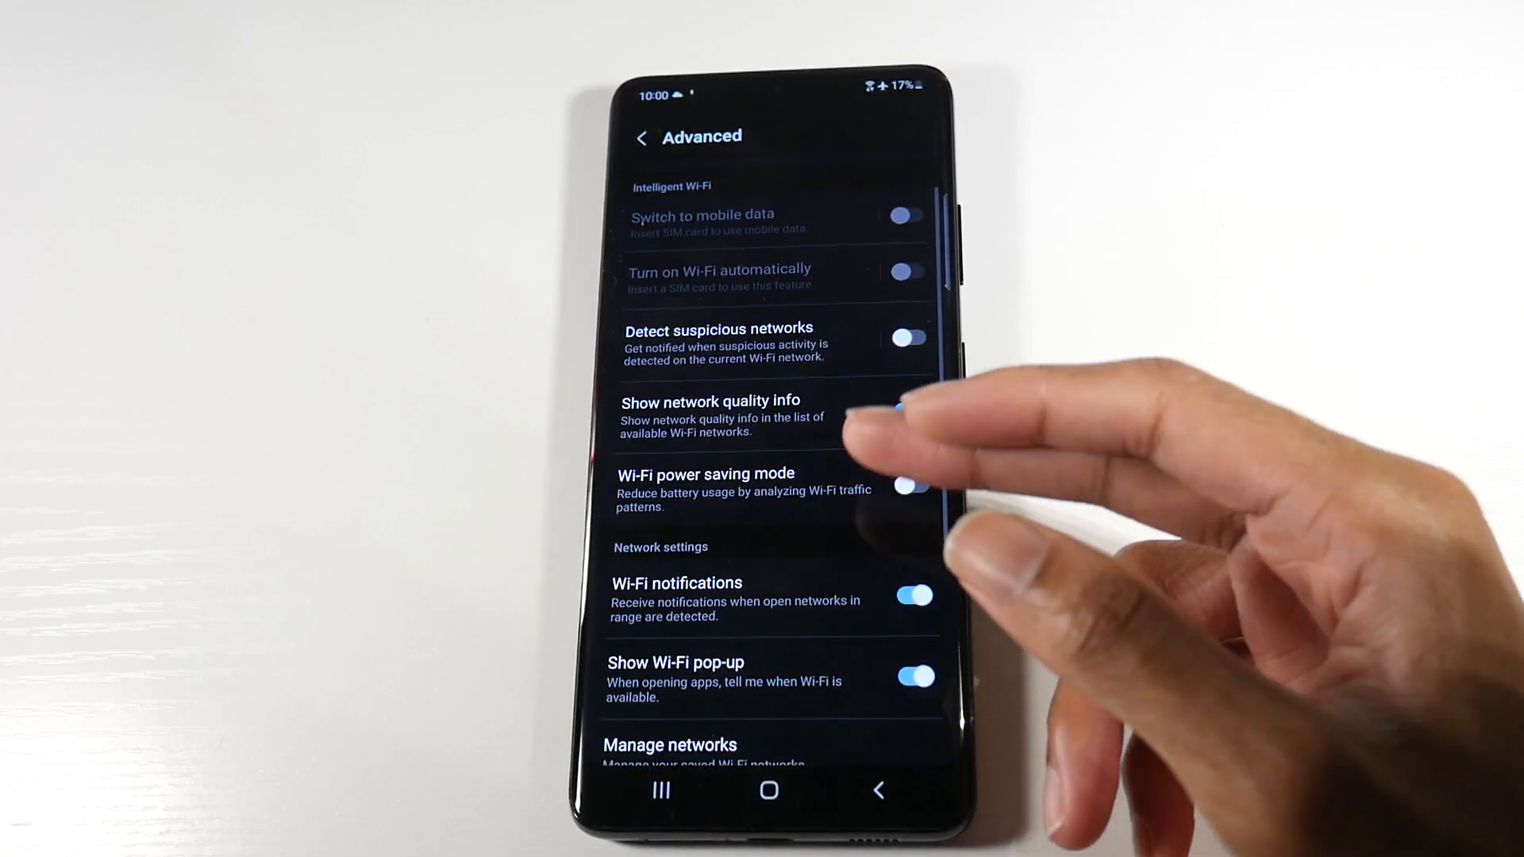
click(908, 409)
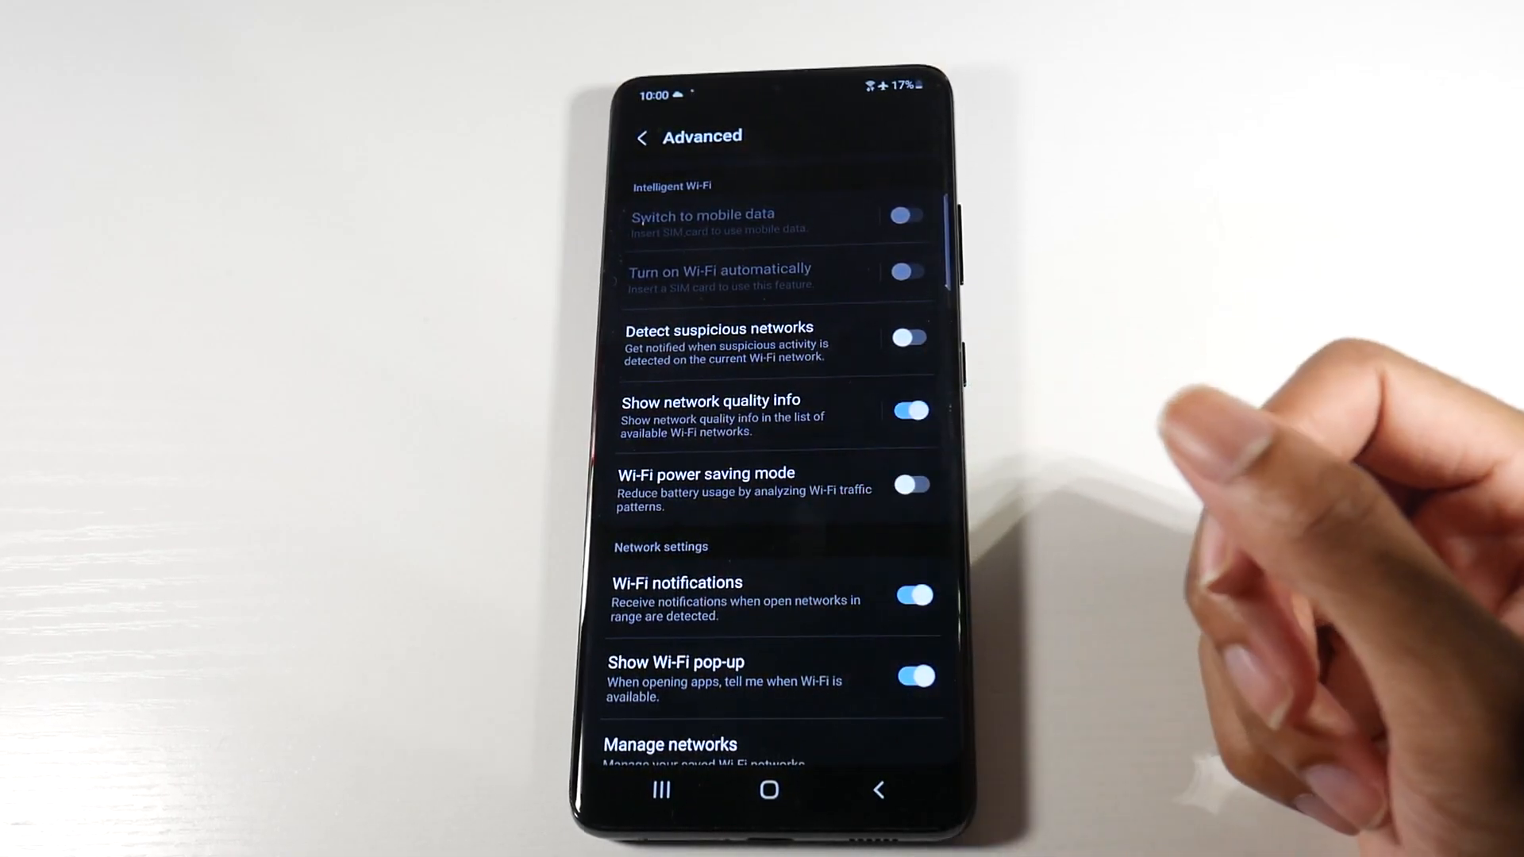
click(912, 484)
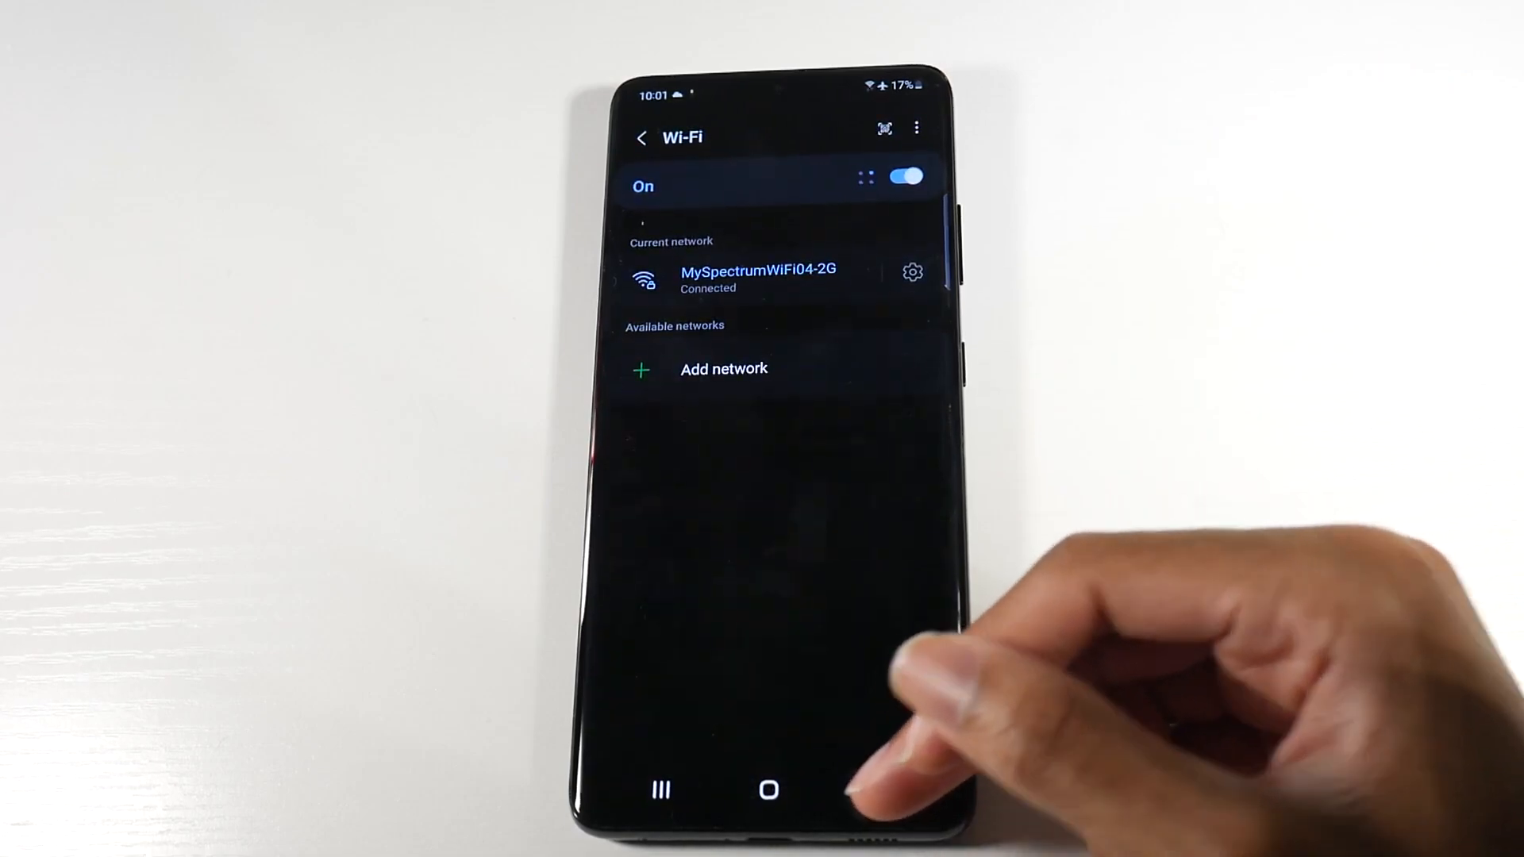
Turn off Nearby device scanning in More connection settings and view its detail page
click(641, 138)
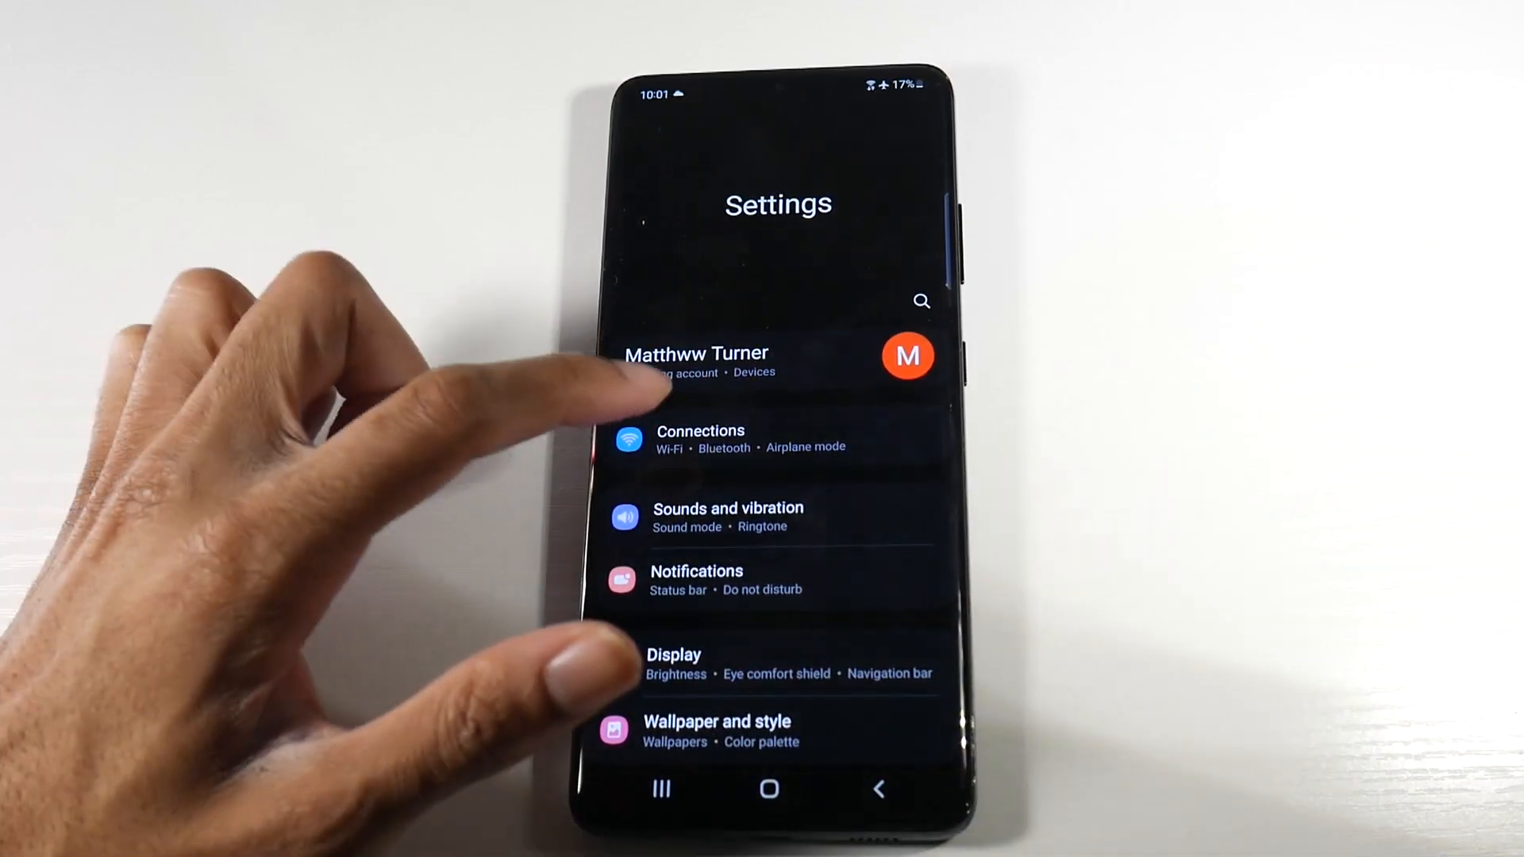
click(700, 439)
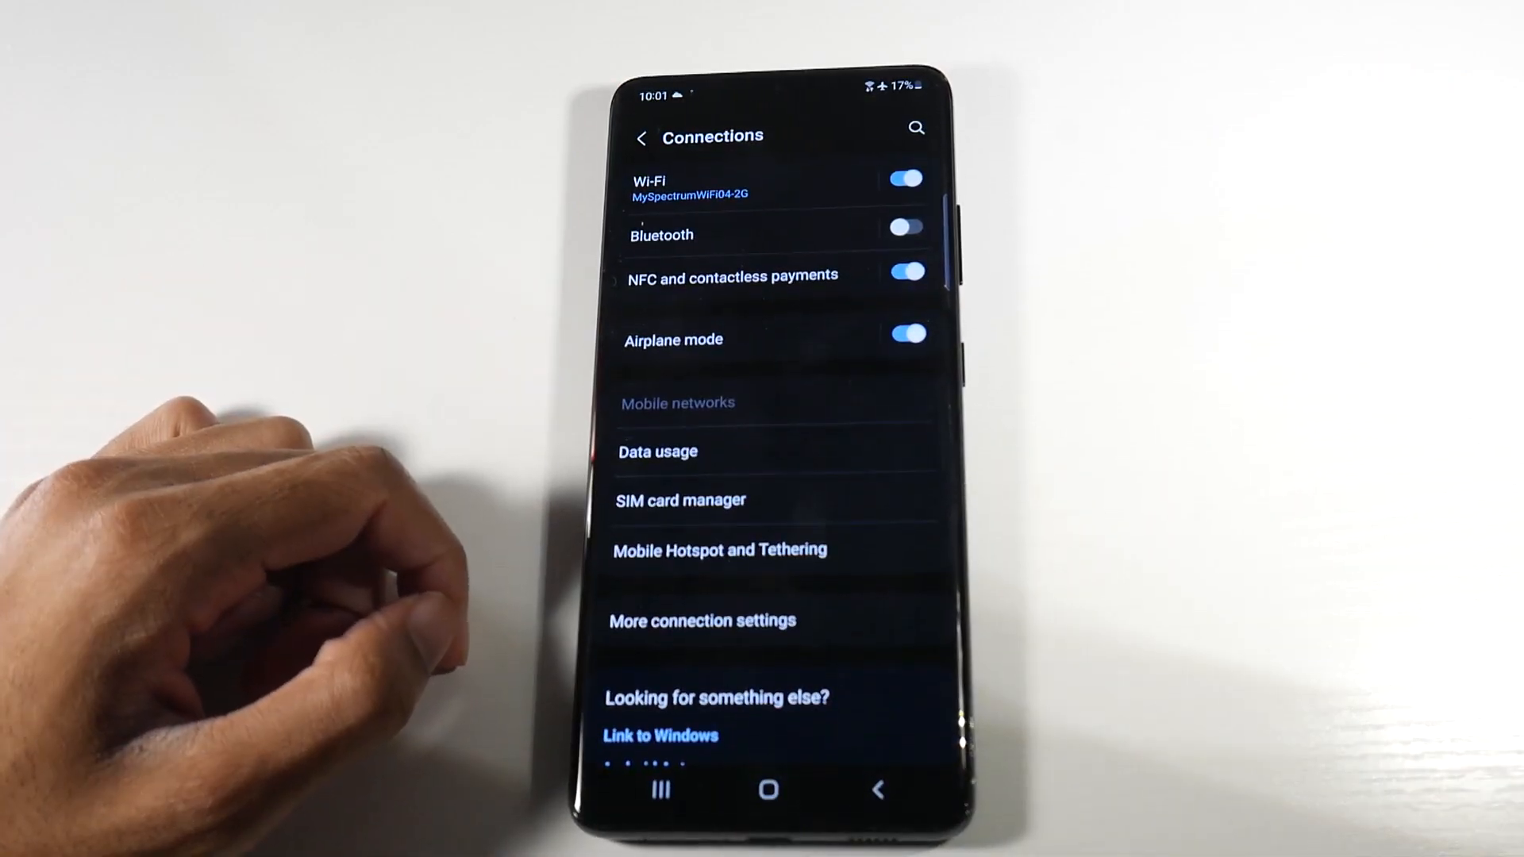
click(701, 620)
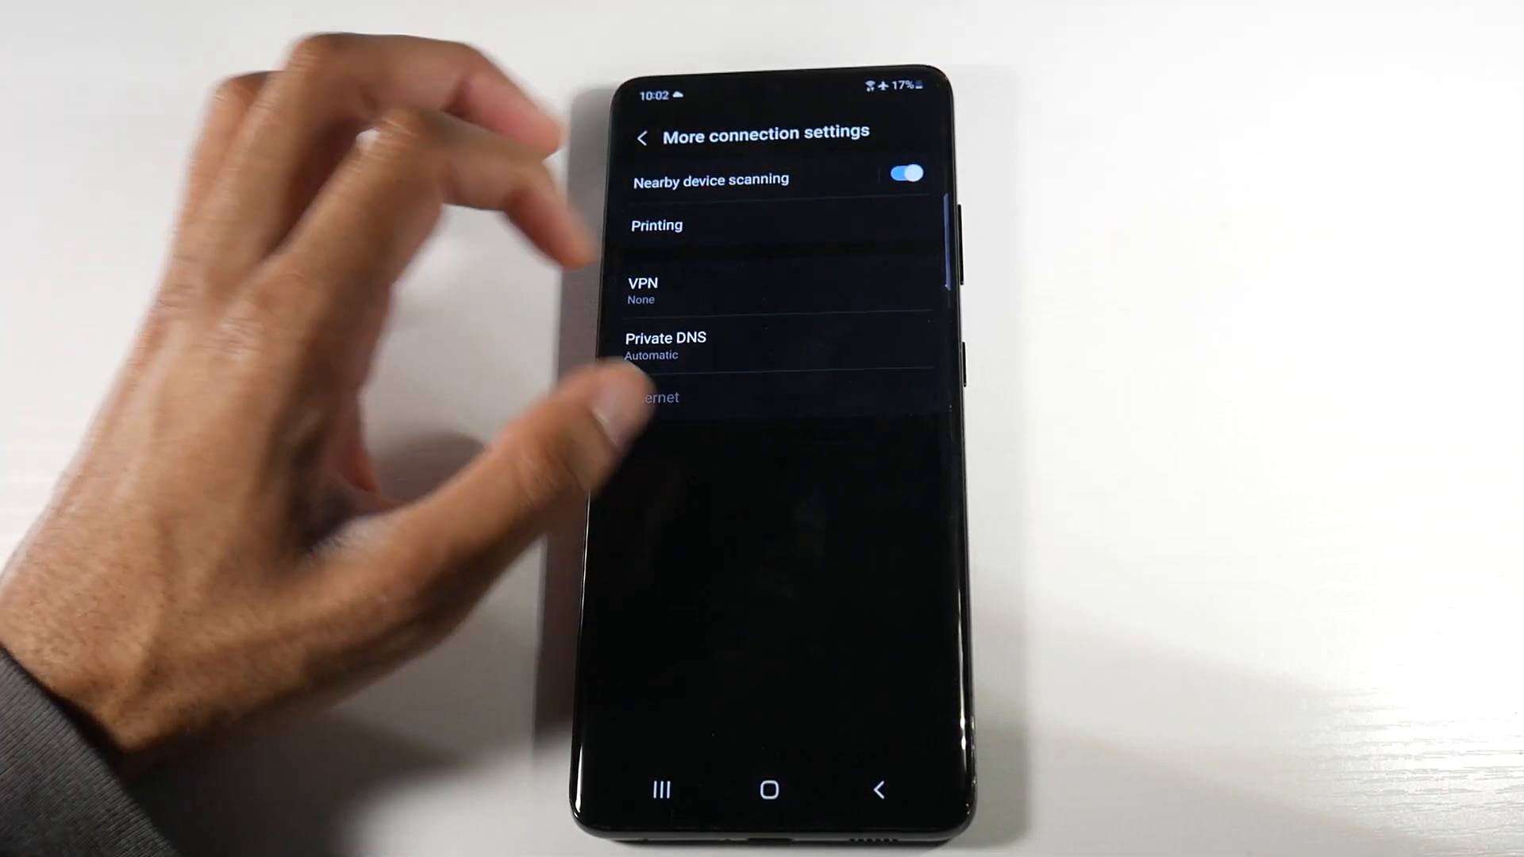
click(902, 173)
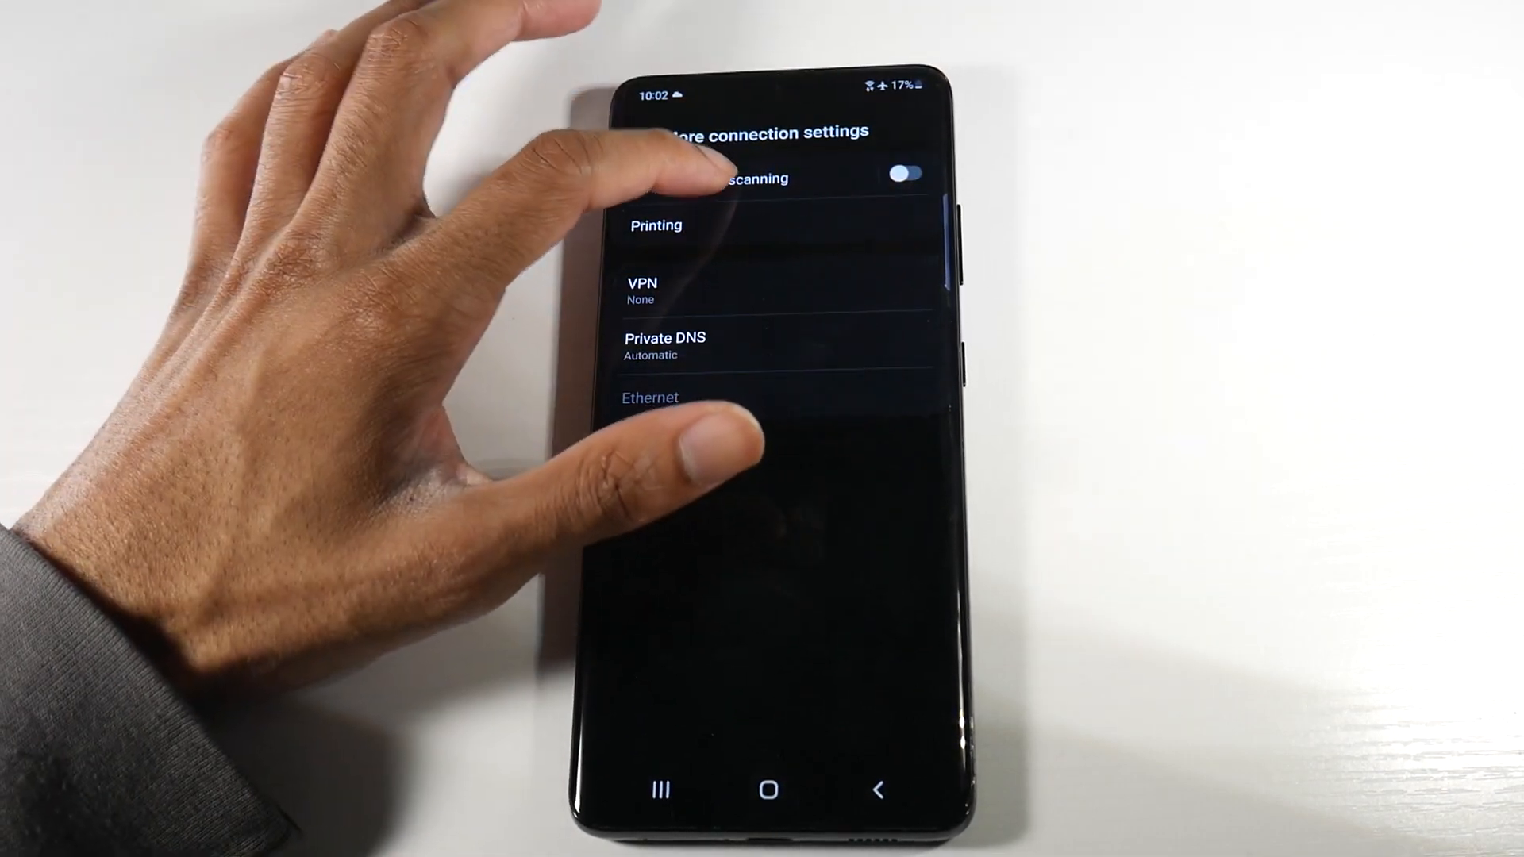
click(744, 179)
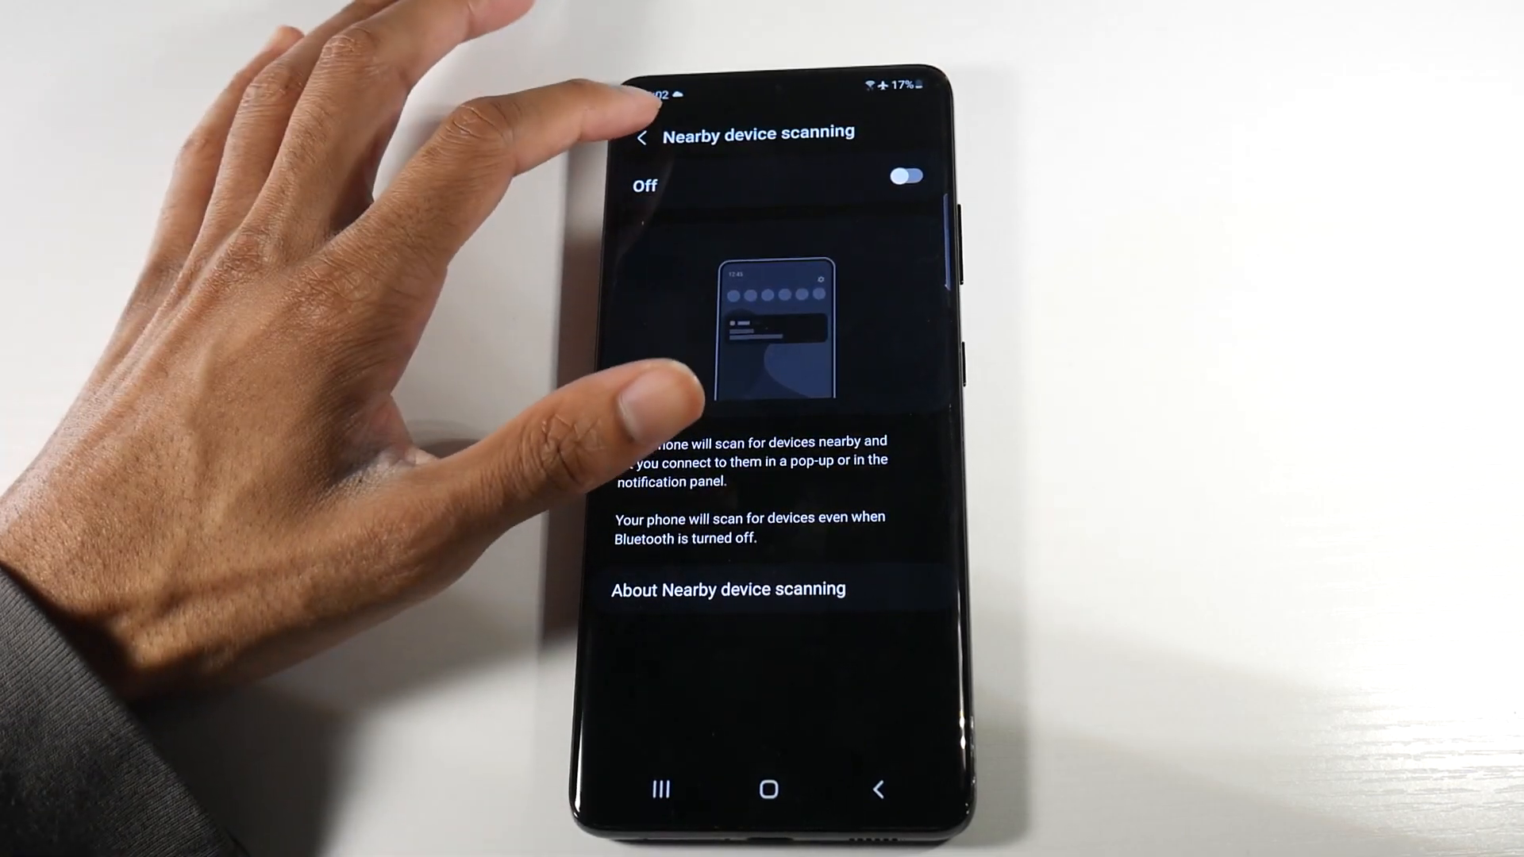
Open Automation from the Battery and device care overflow menu
click(641, 136)
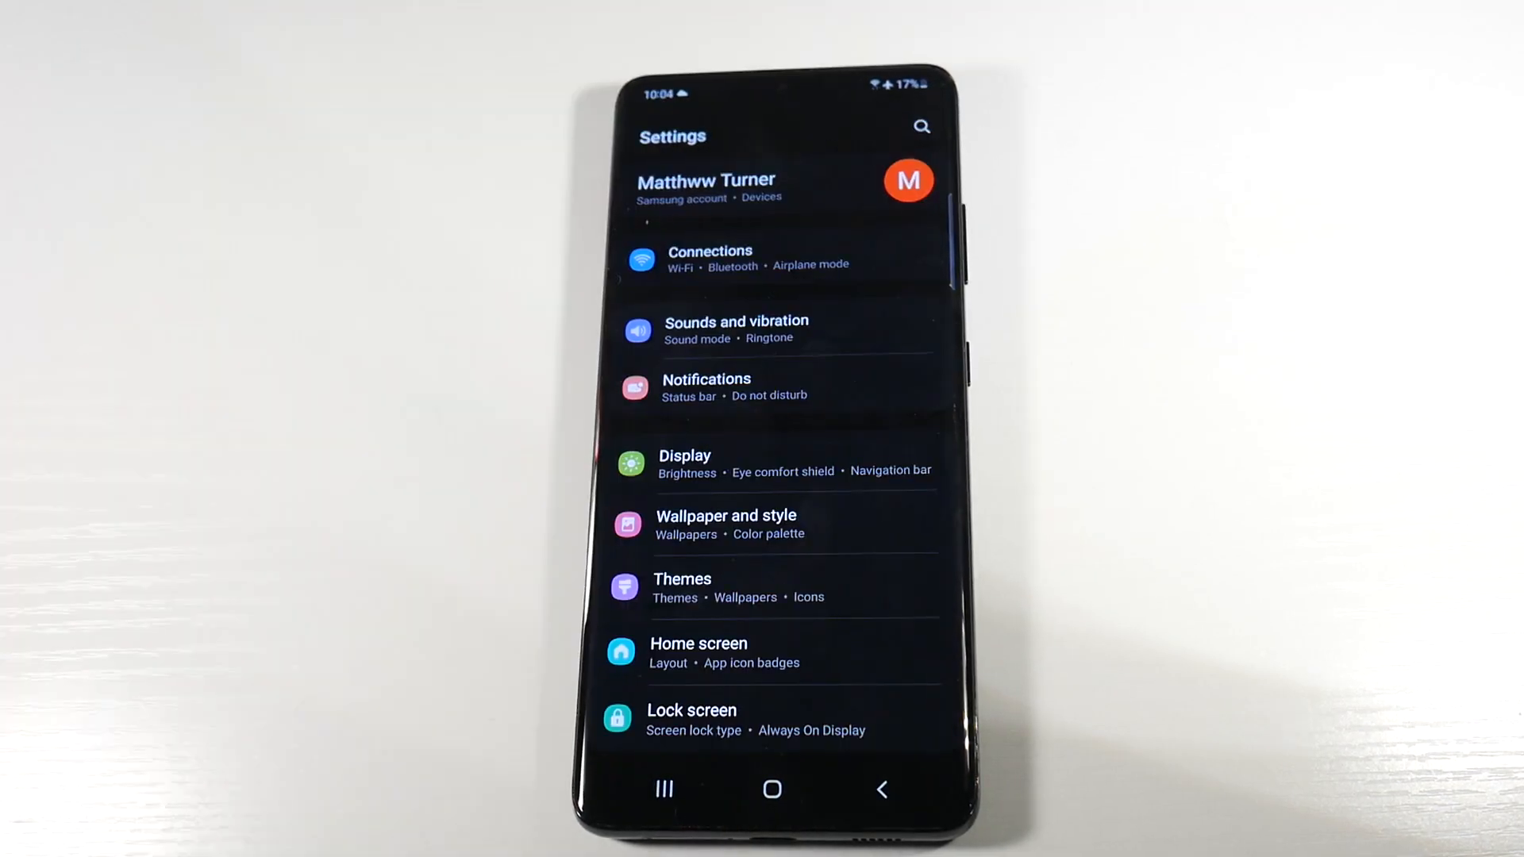
scroll(down, 3)
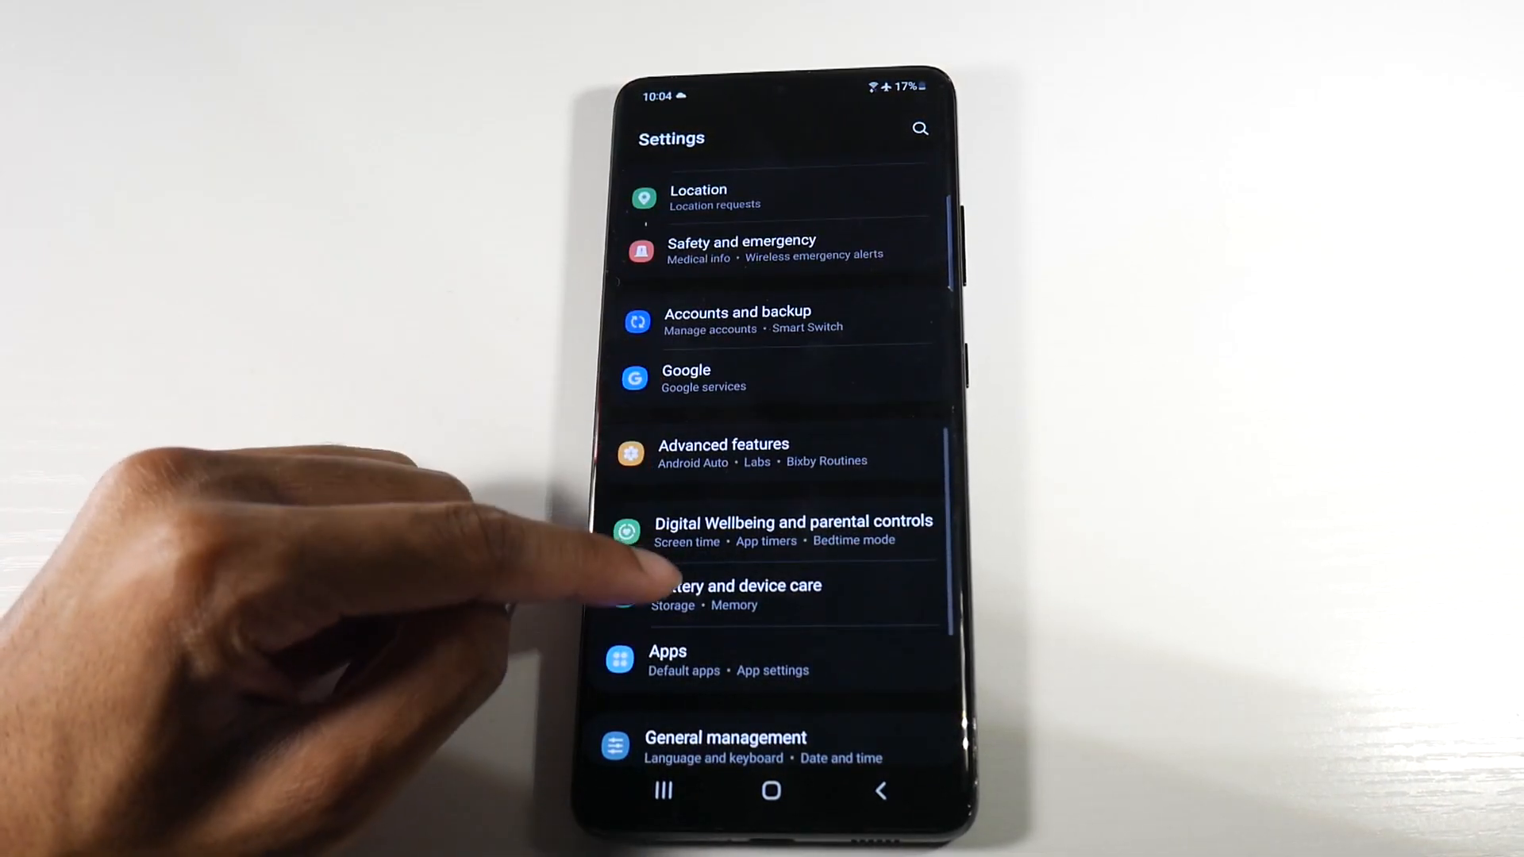
click(739, 593)
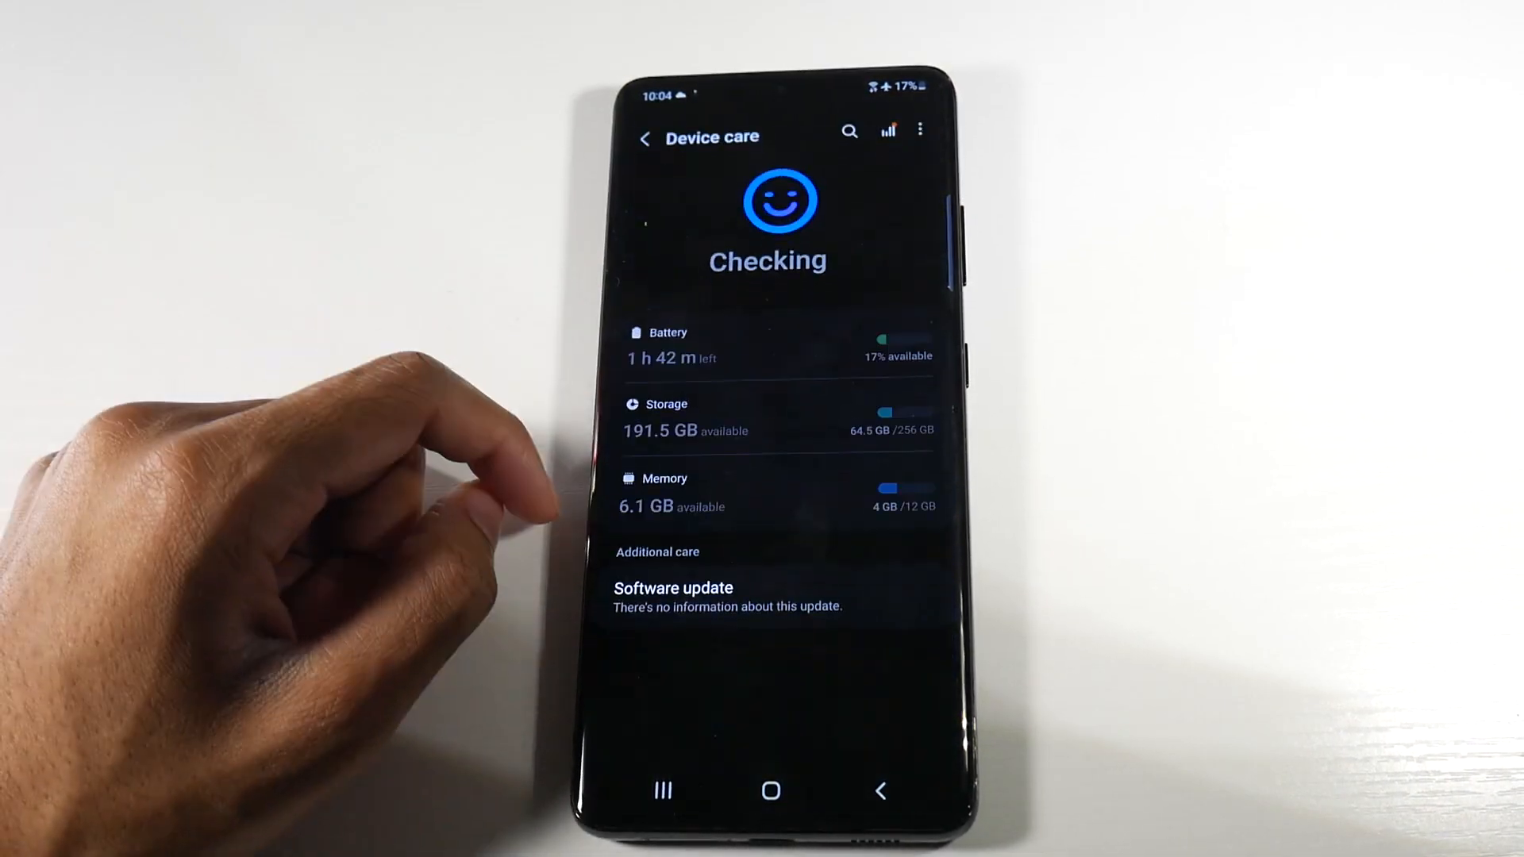
click(920, 131)
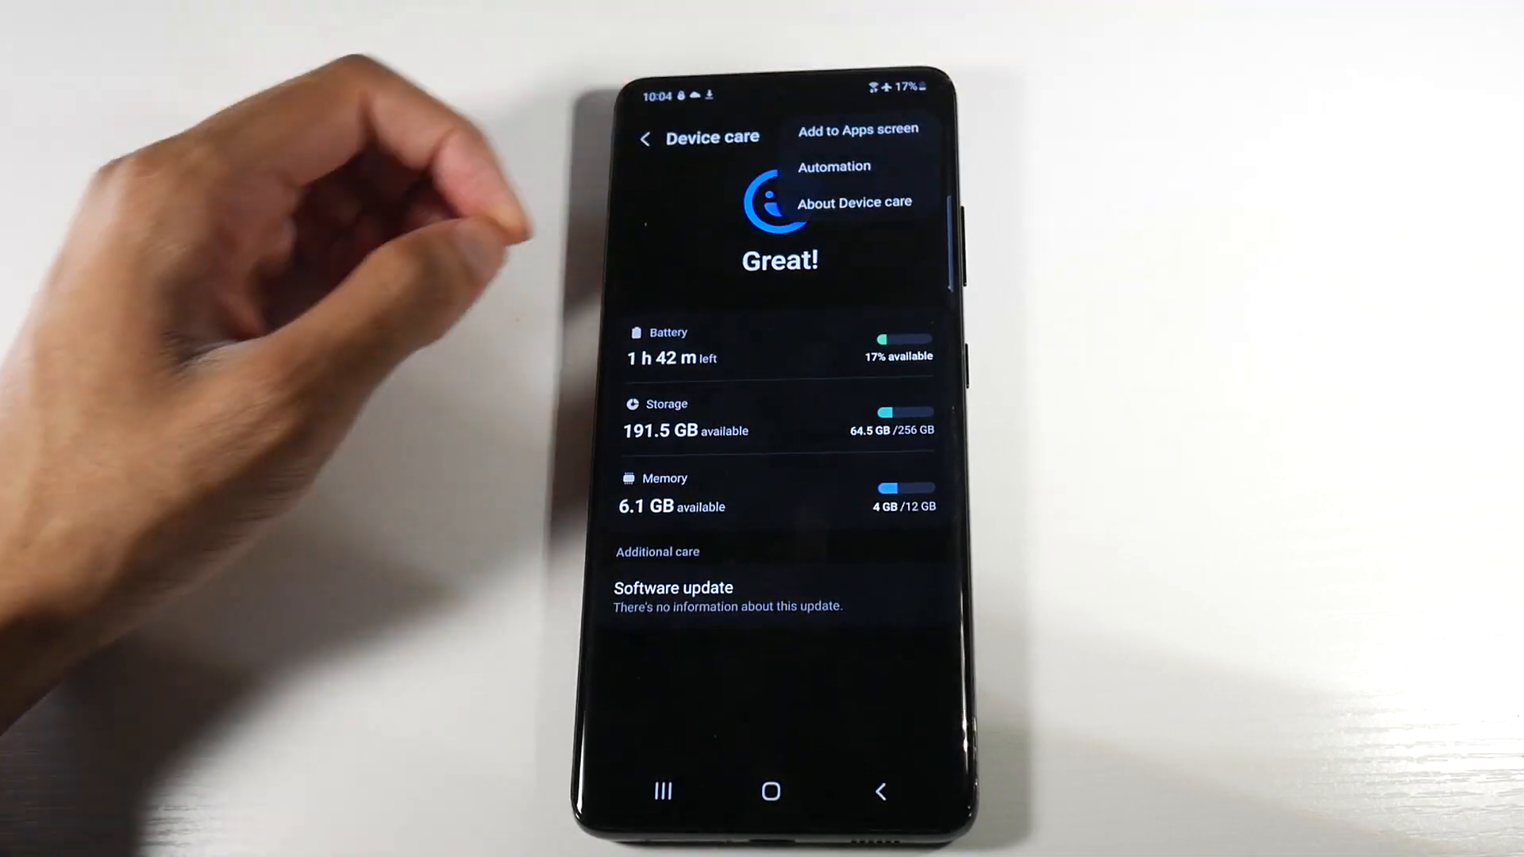
click(832, 166)
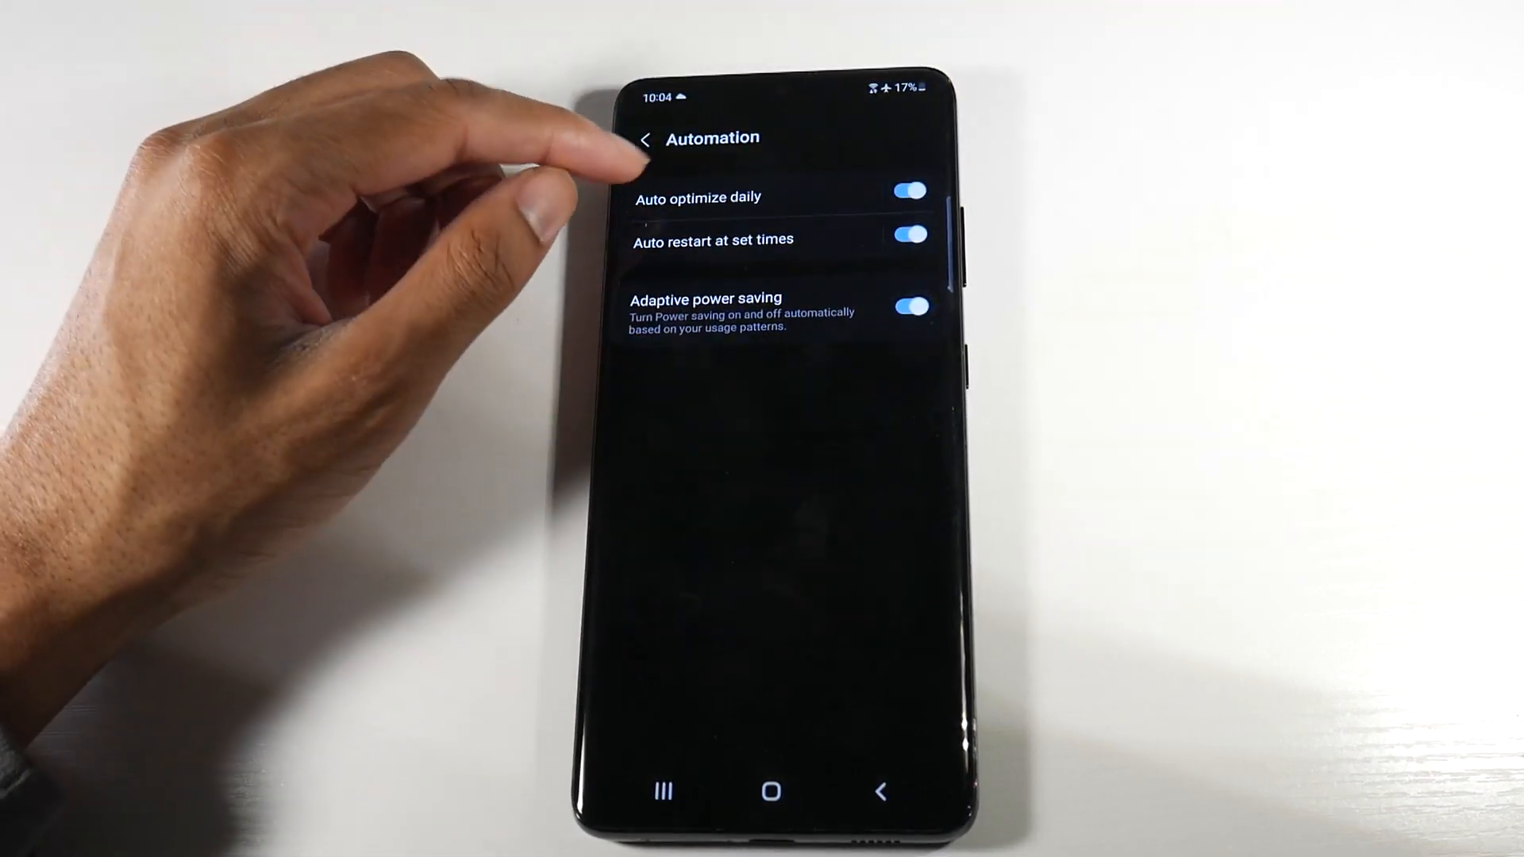
Review Auto optimize daily, then switch off Adaptive power saving and go back
click(698, 198)
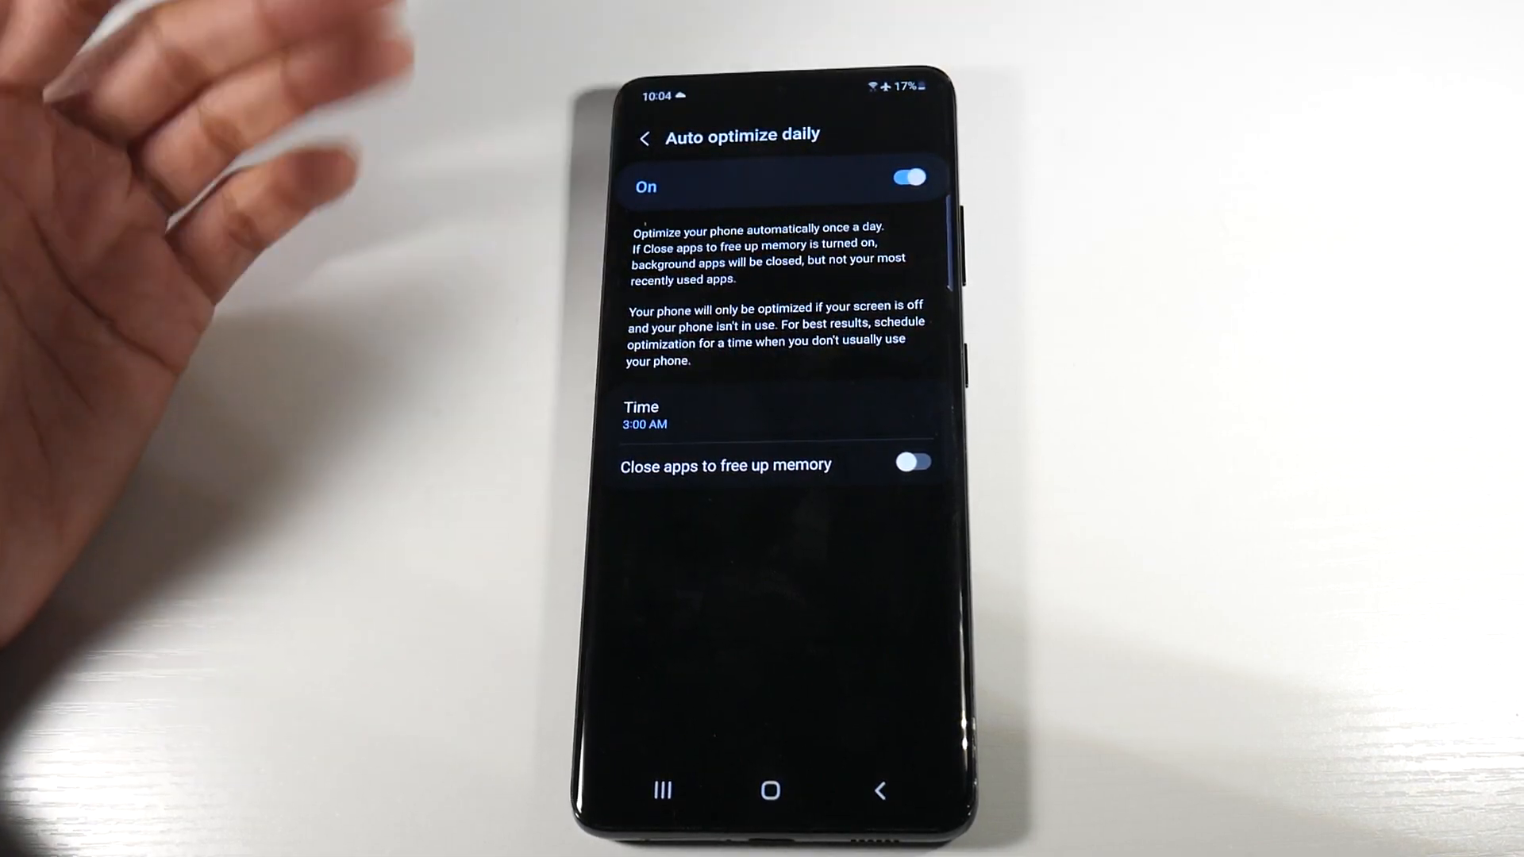
click(645, 136)
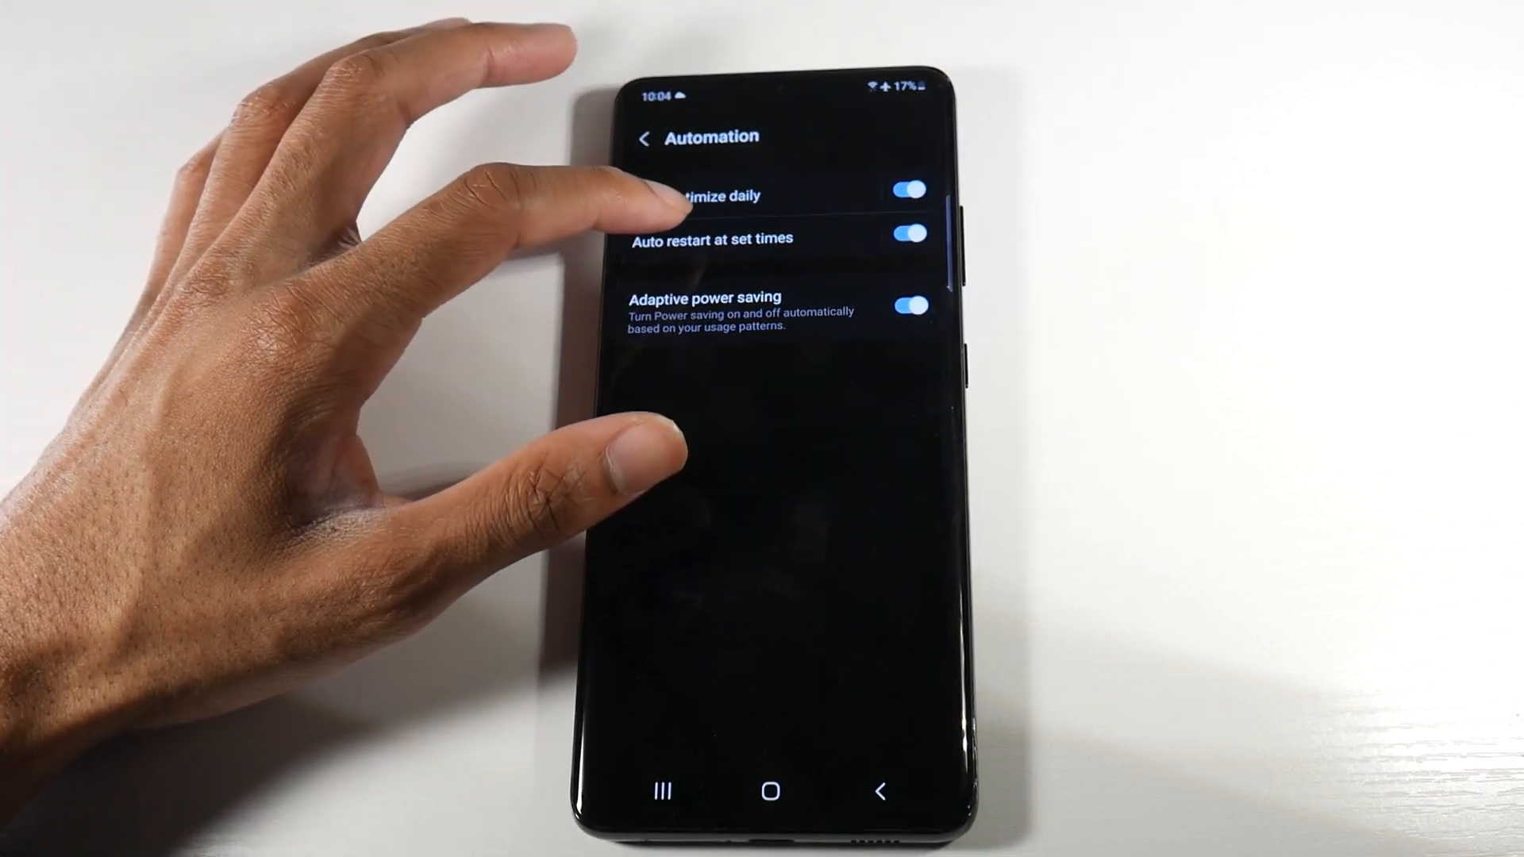
click(711, 238)
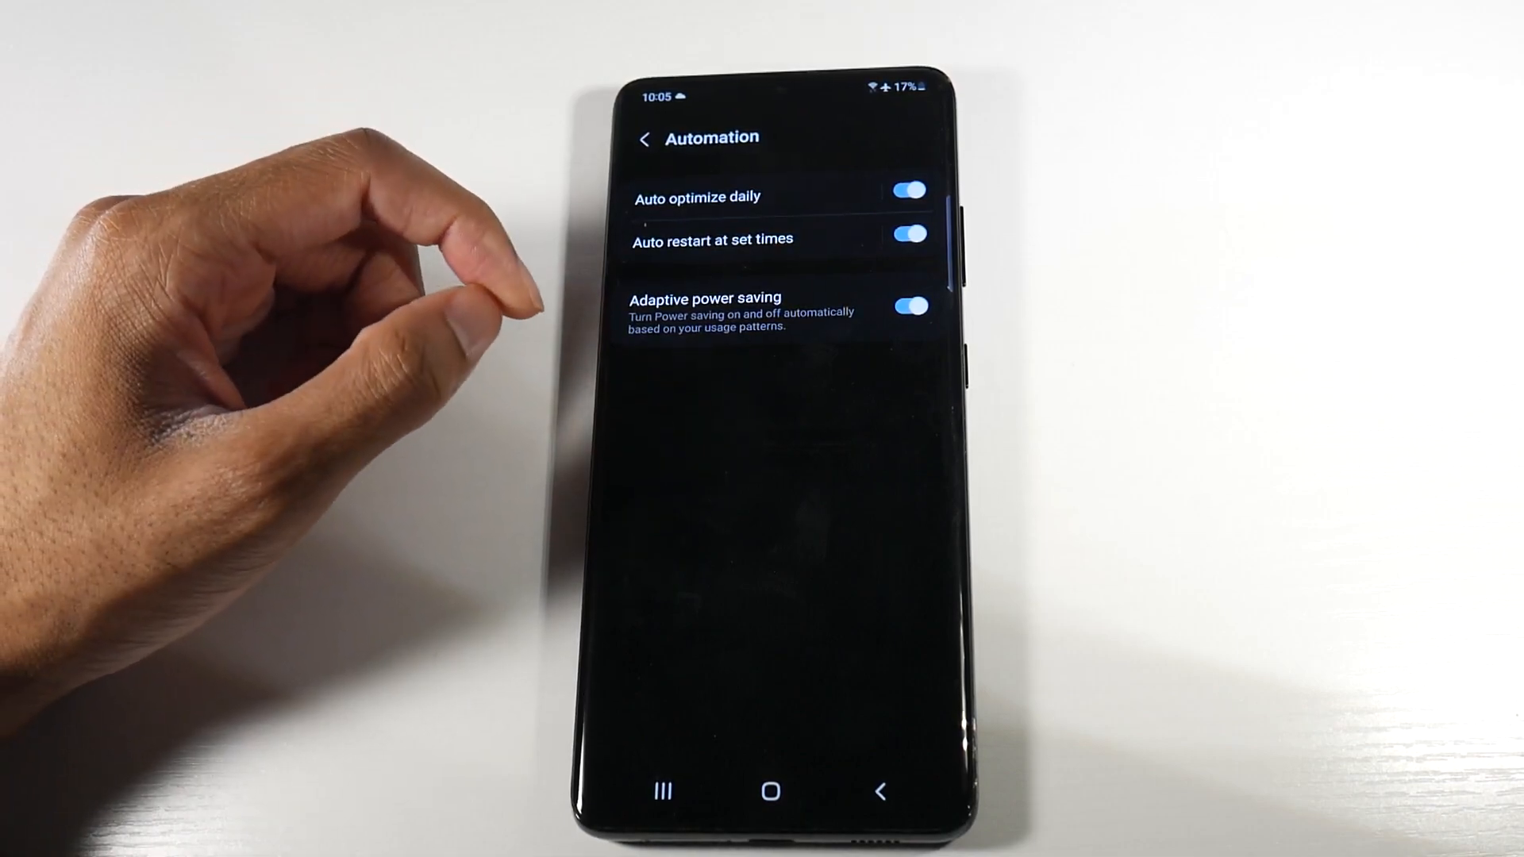
click(905, 305)
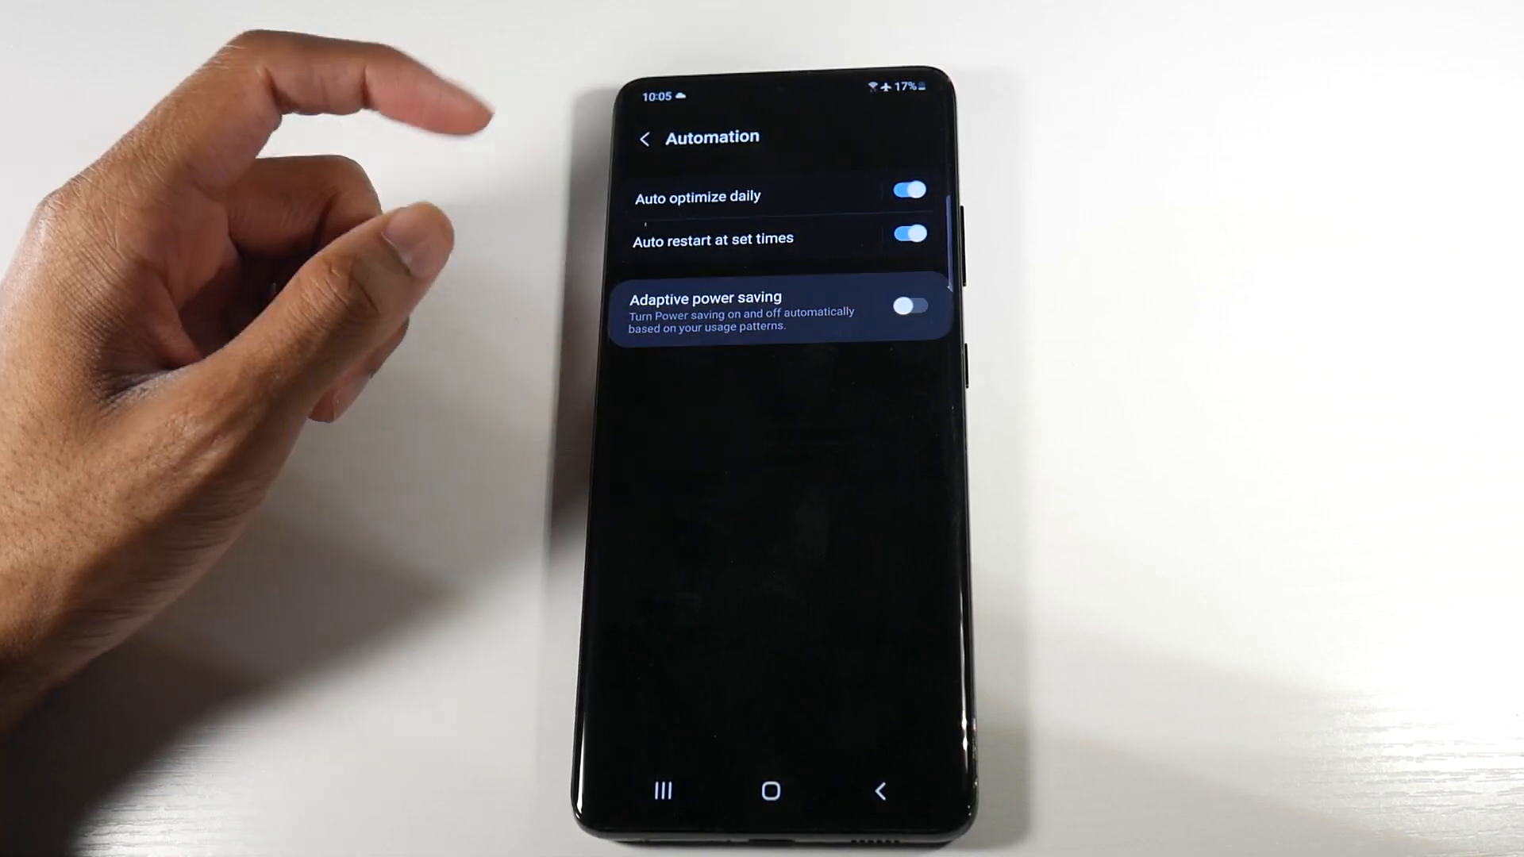
click(907, 305)
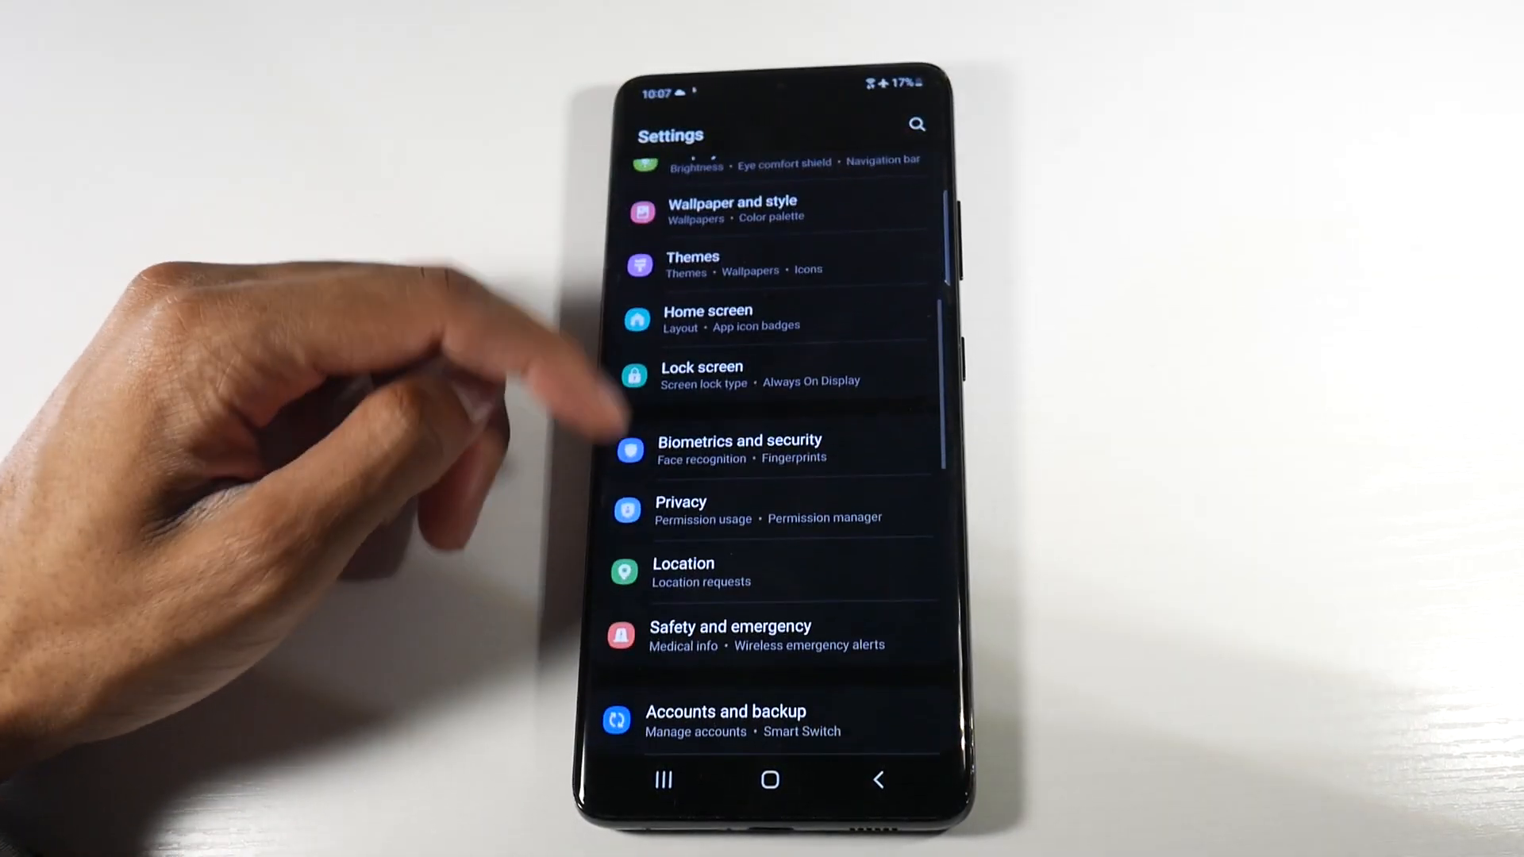
Review Battery > Power saving options (AOD, 70% CPU, 10% dimming) and leave it off
scroll(down, 3)
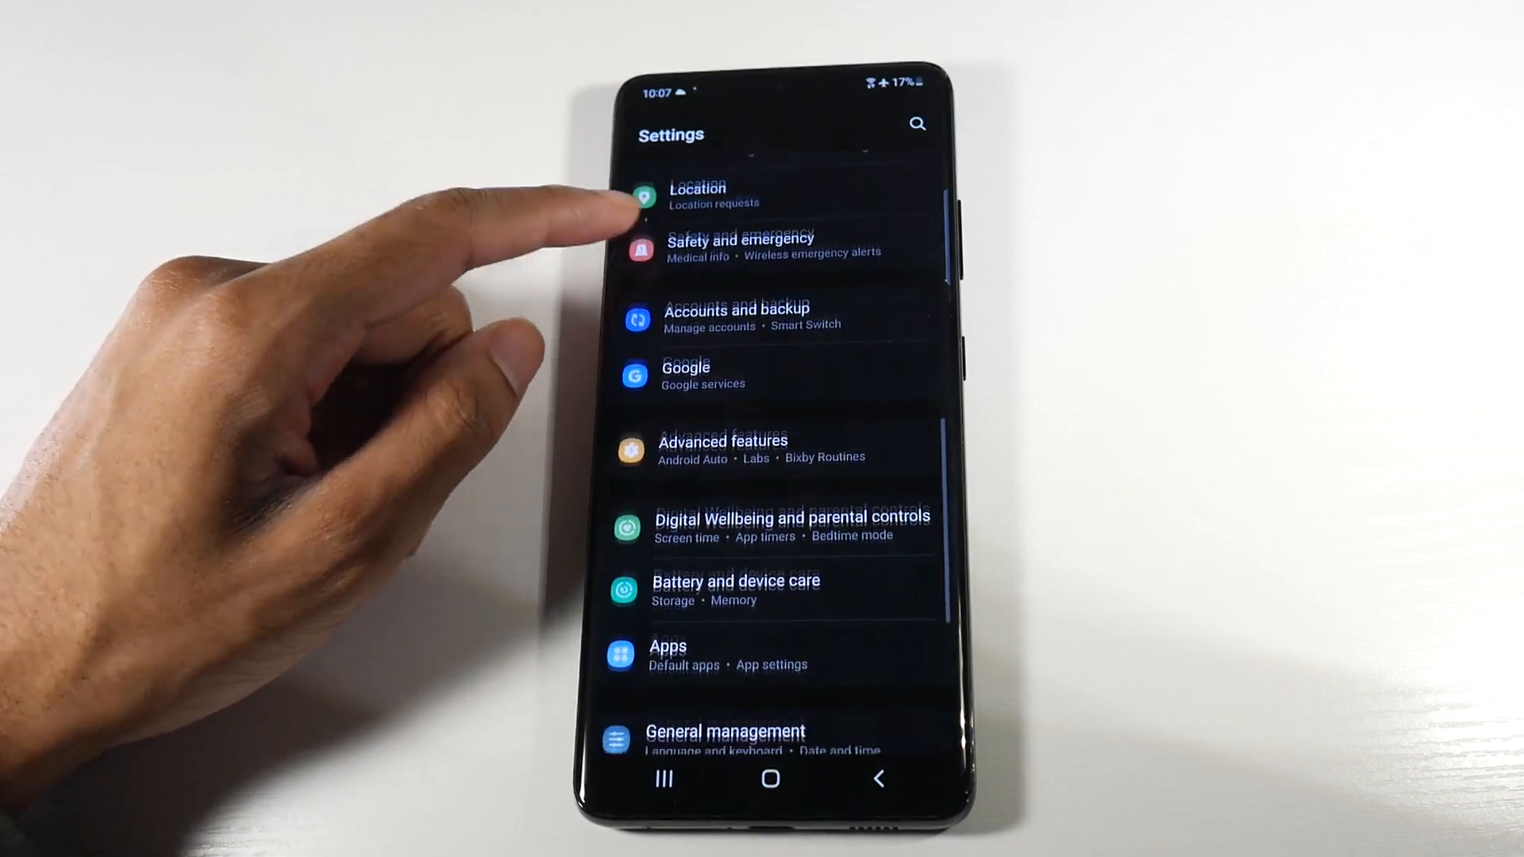
click(735, 590)
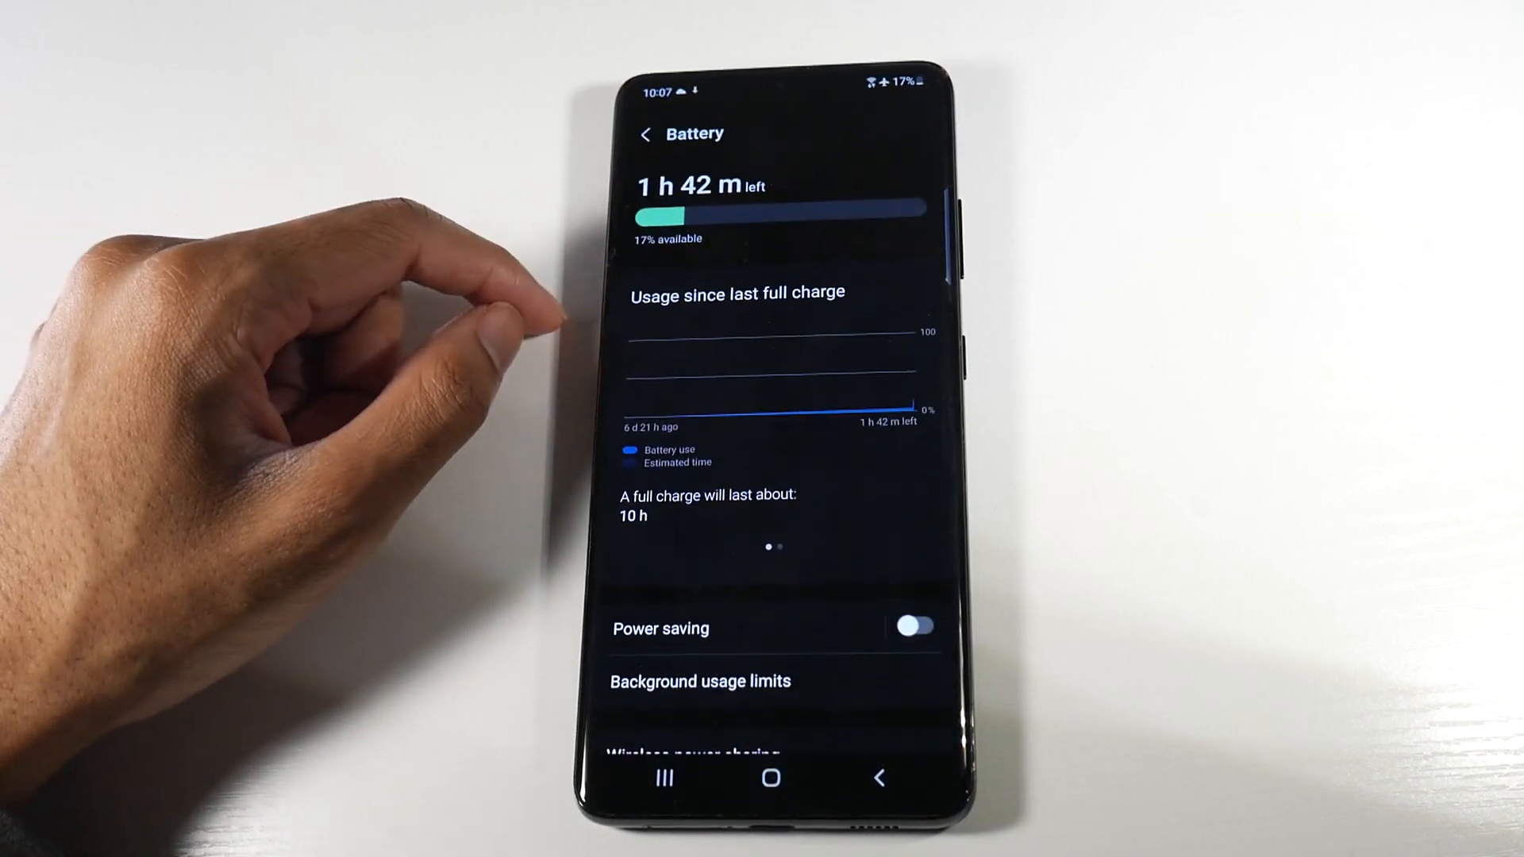
scroll(down, 3)
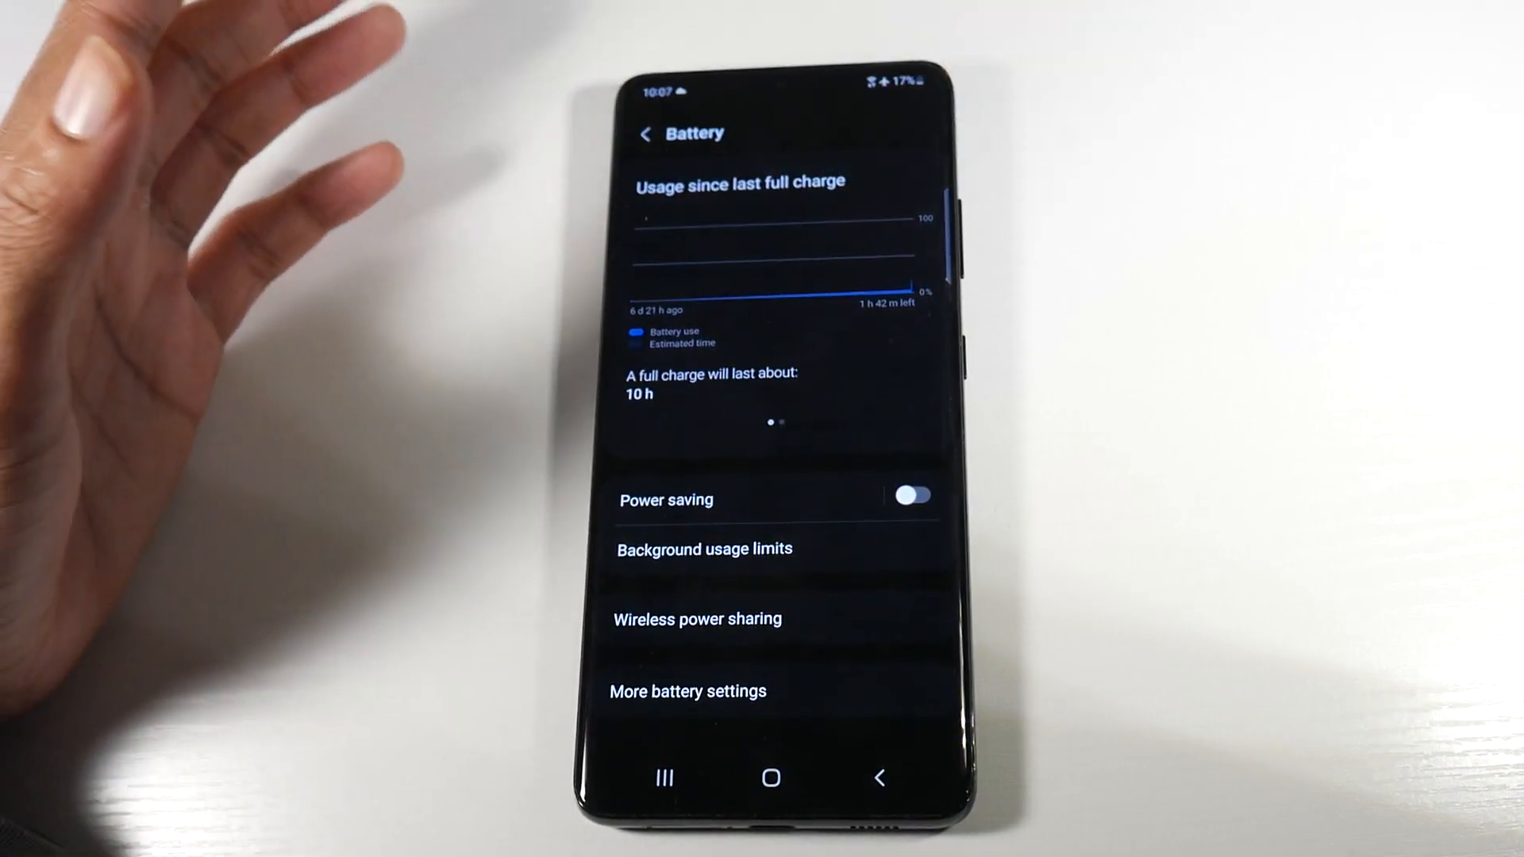
click(667, 499)
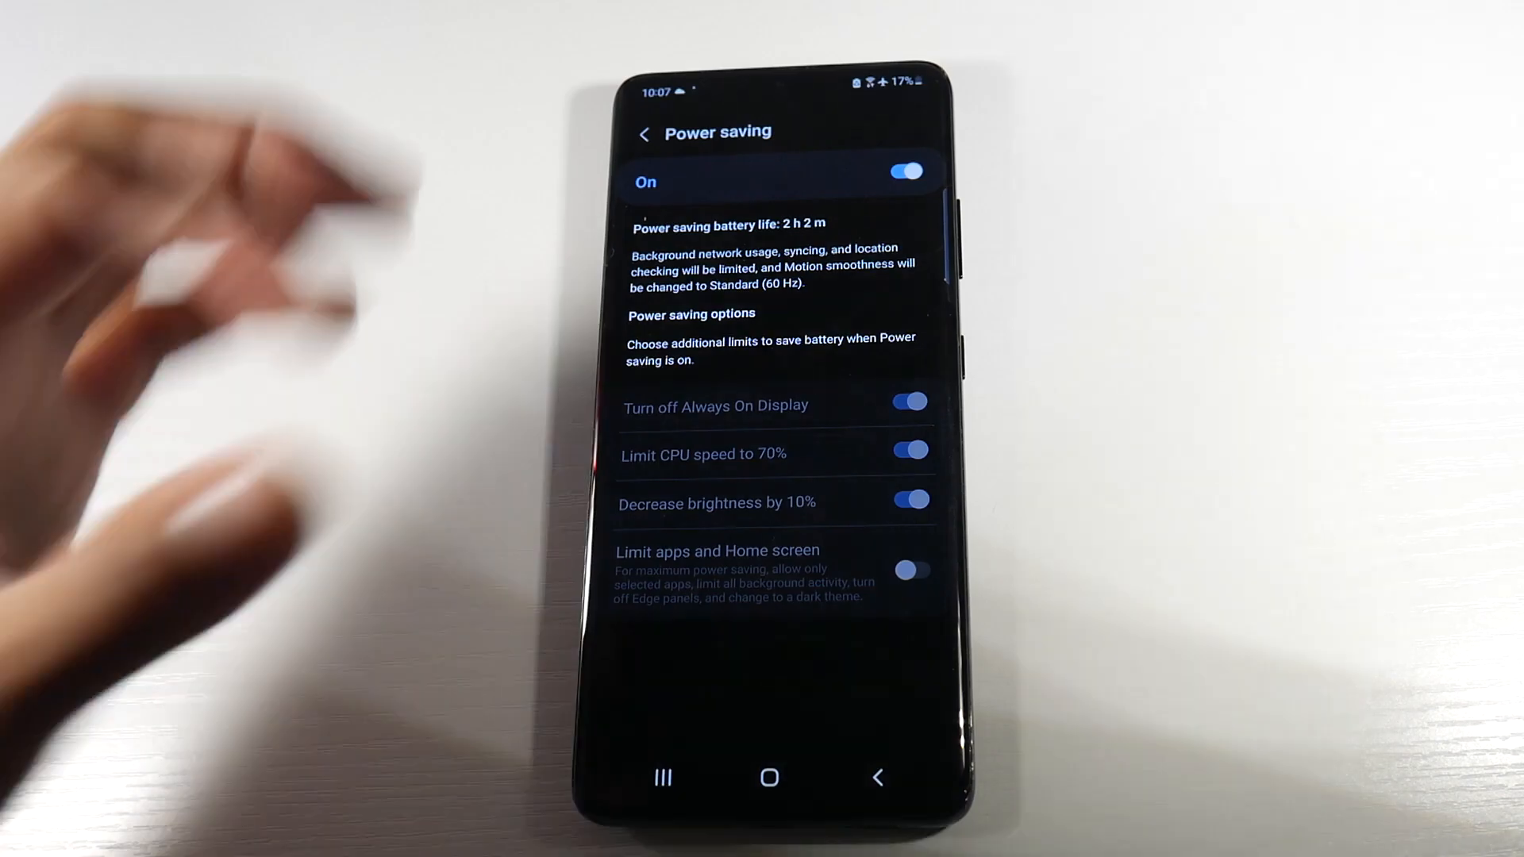
click(905, 172)
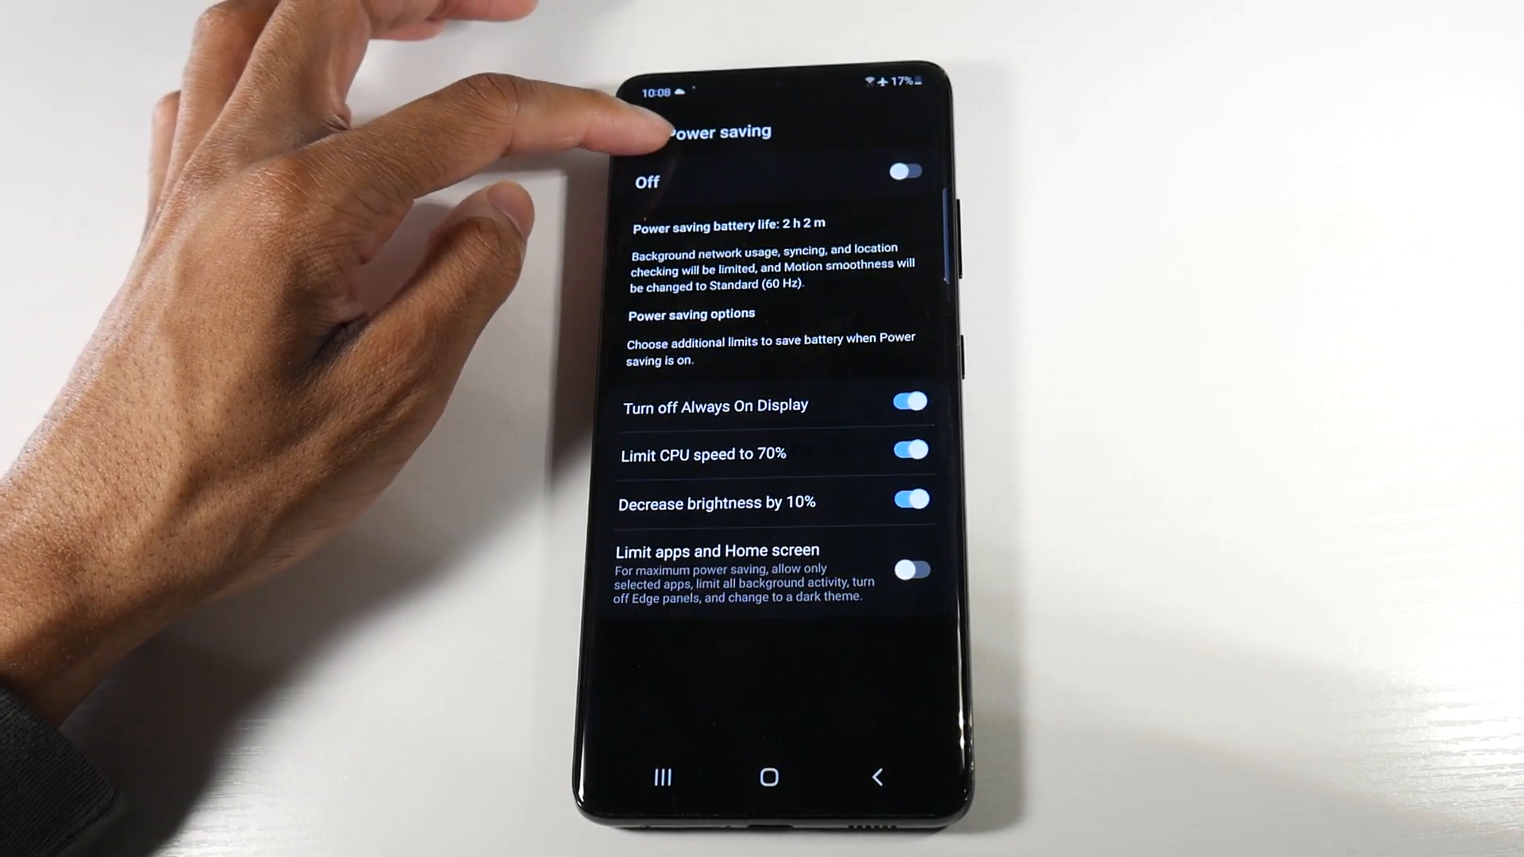
click(649, 133)
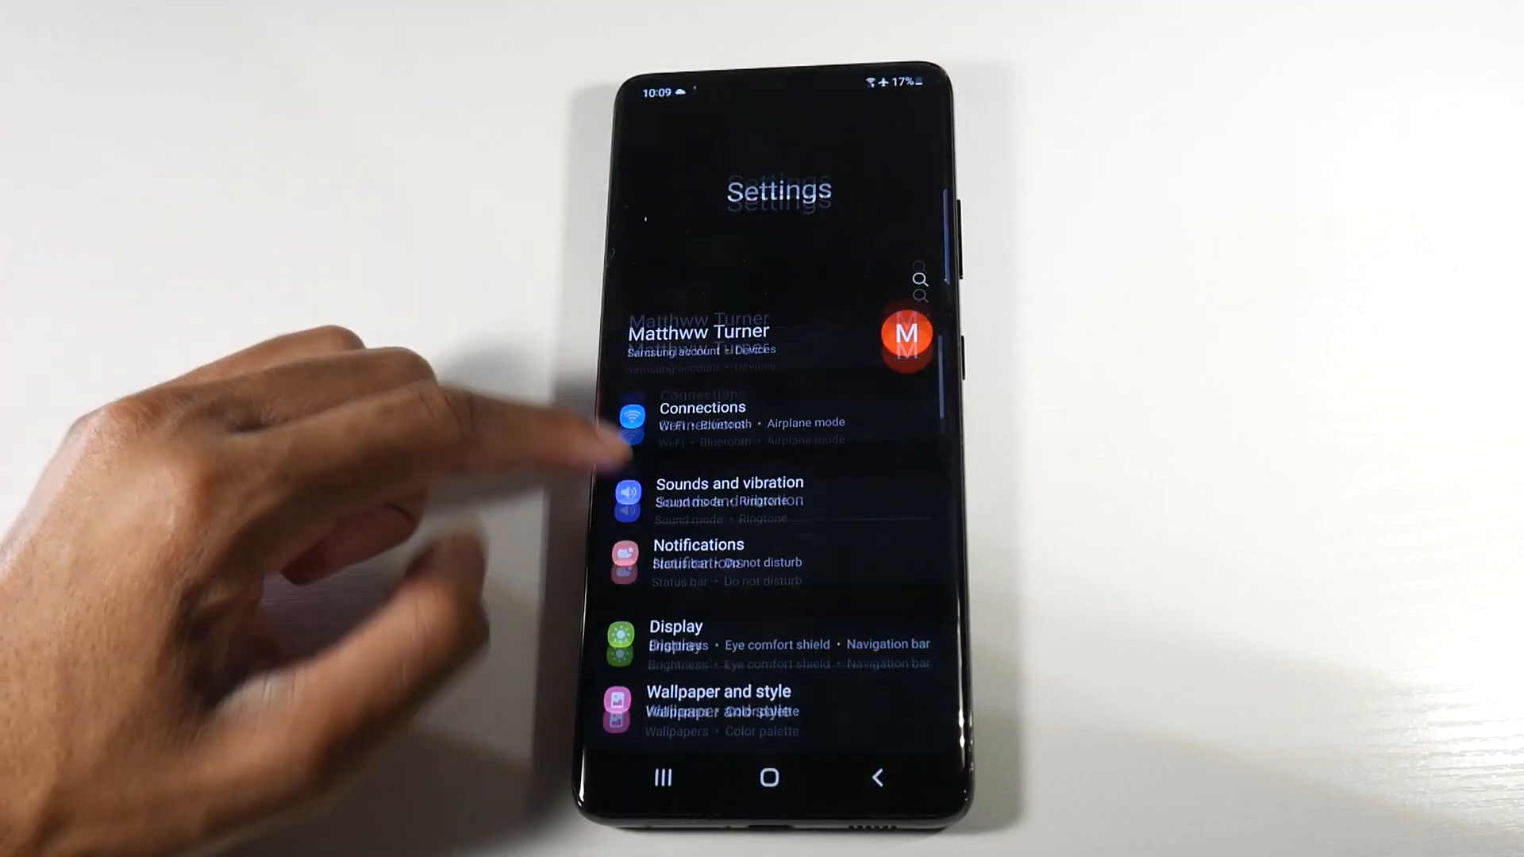
Navigate to Sounds and vibration > Vibration intensity
scroll(down, 3)
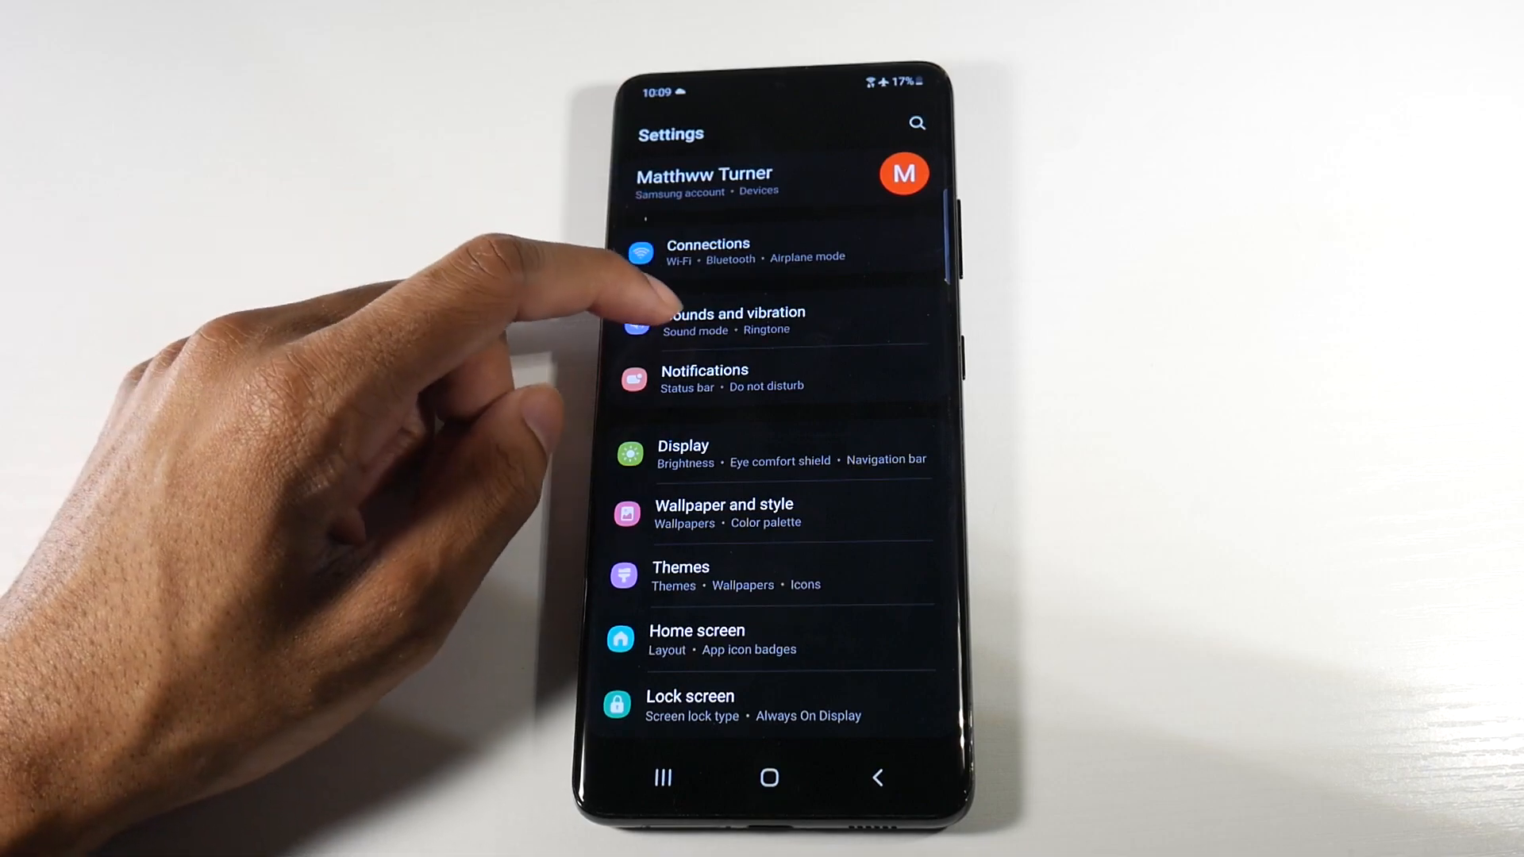
click(735, 321)
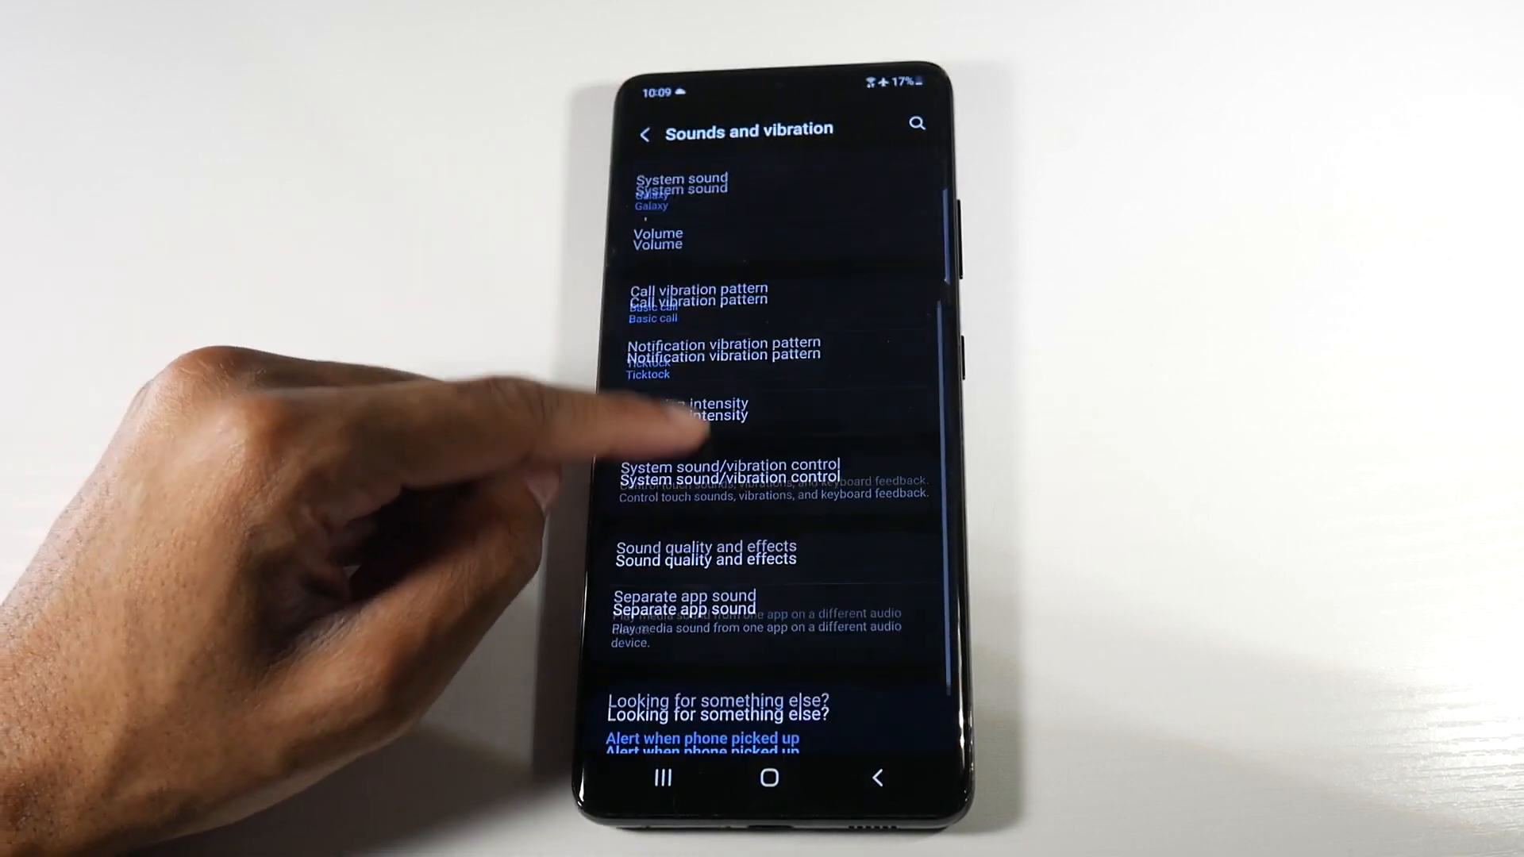
scroll(down, 3)
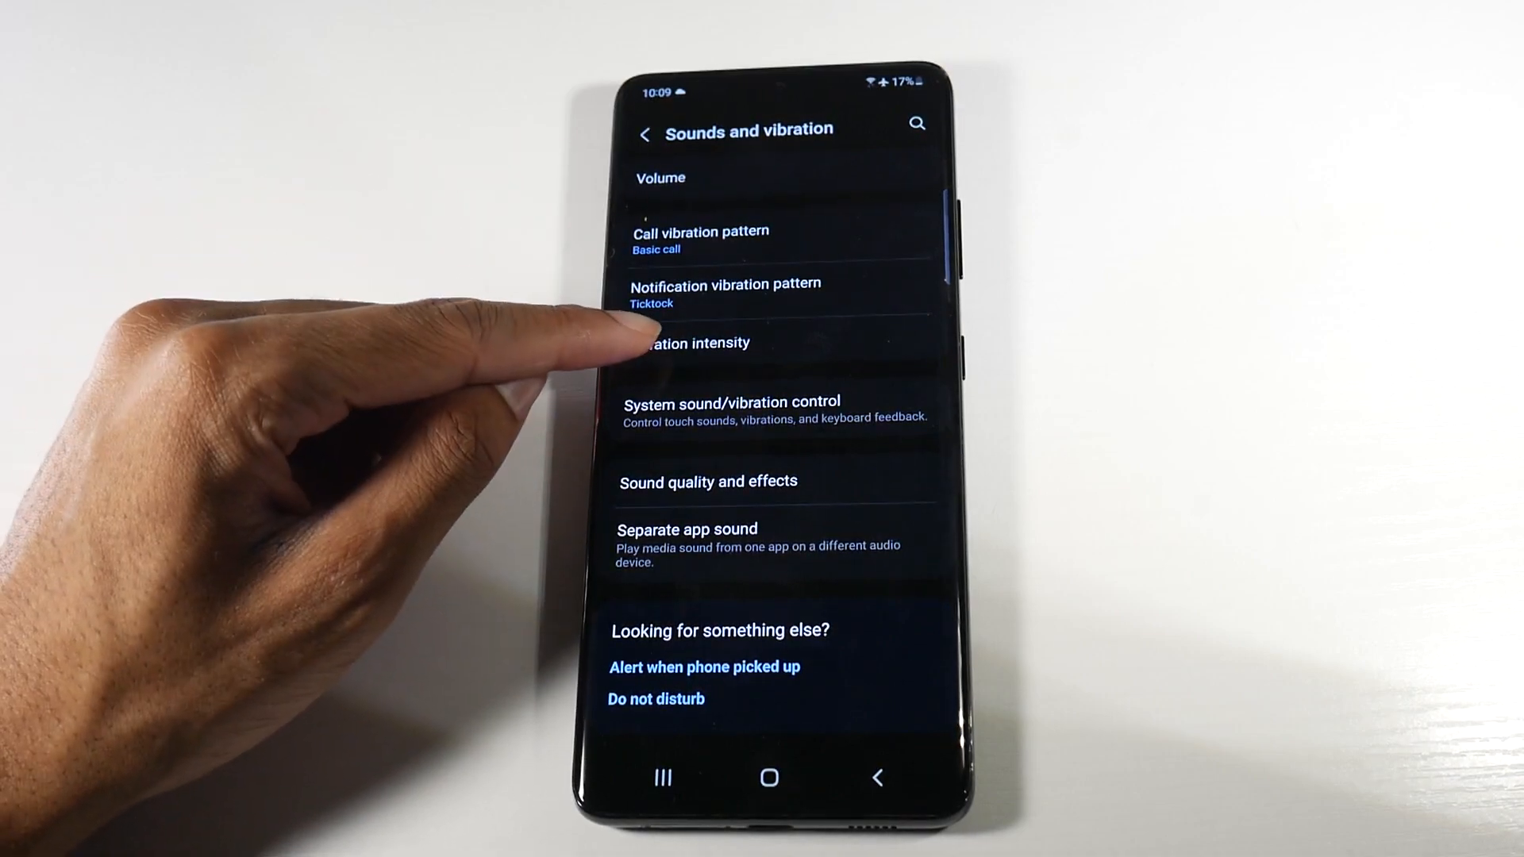
click(689, 343)
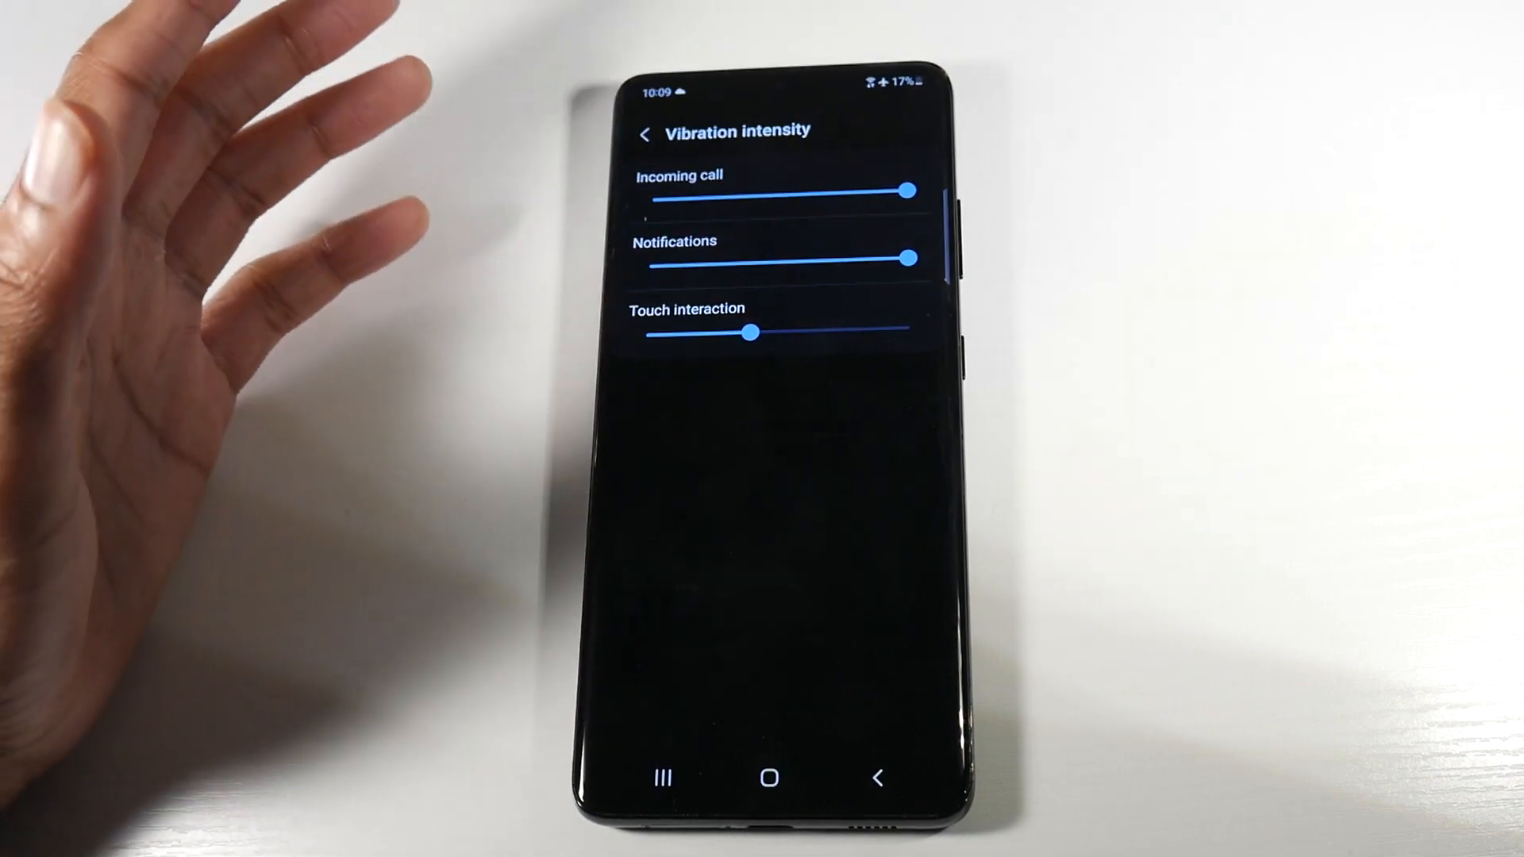
Lower call and touch vibration to minimum, notifications to low, then go Home
drag(904, 190, 680, 189)
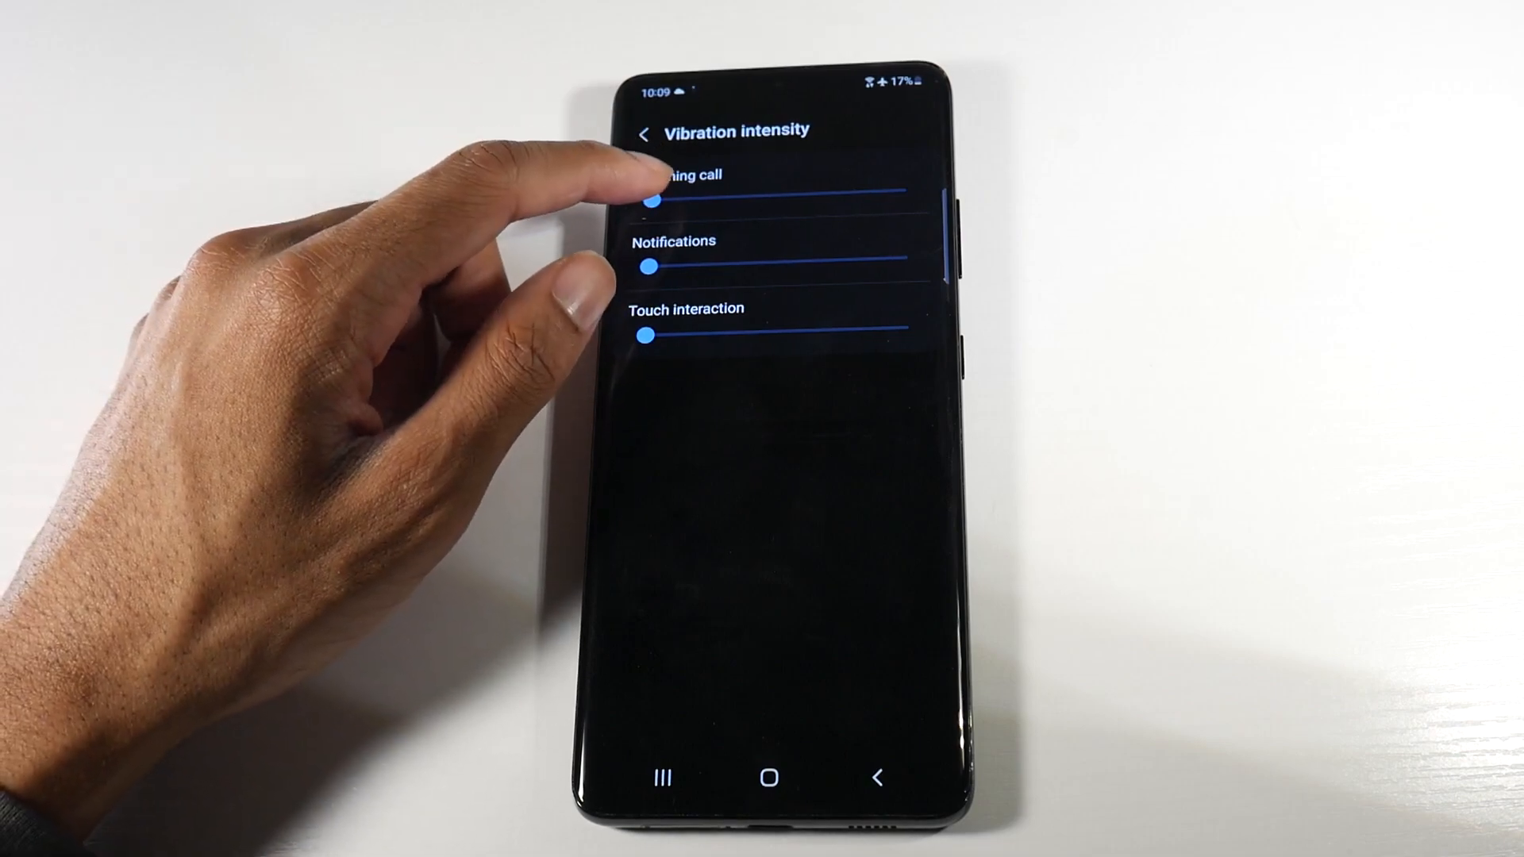
drag(650, 198, 707, 199)
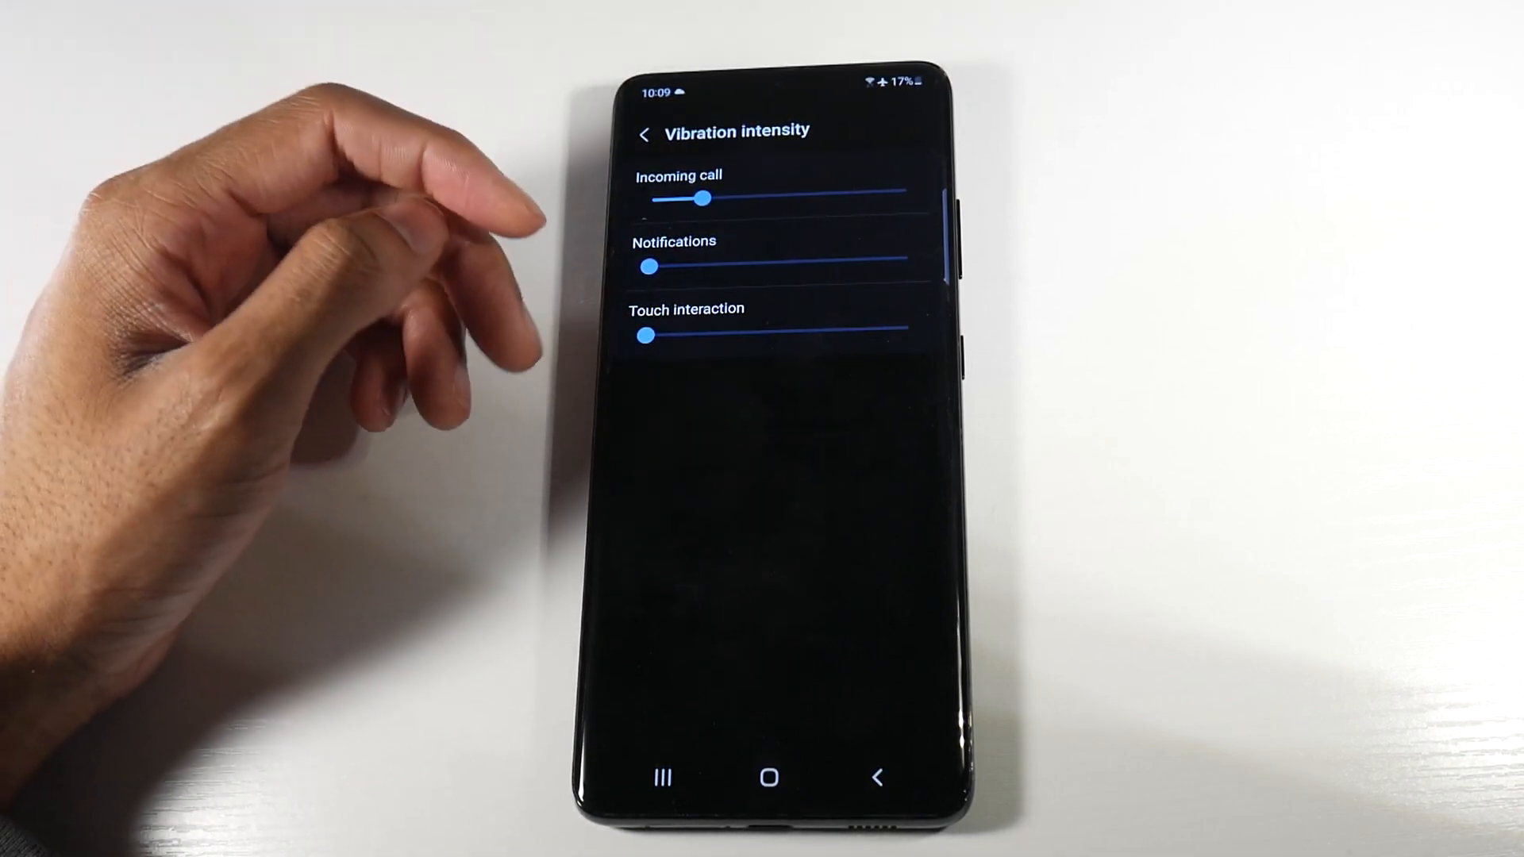
mouse_move(583, 233)
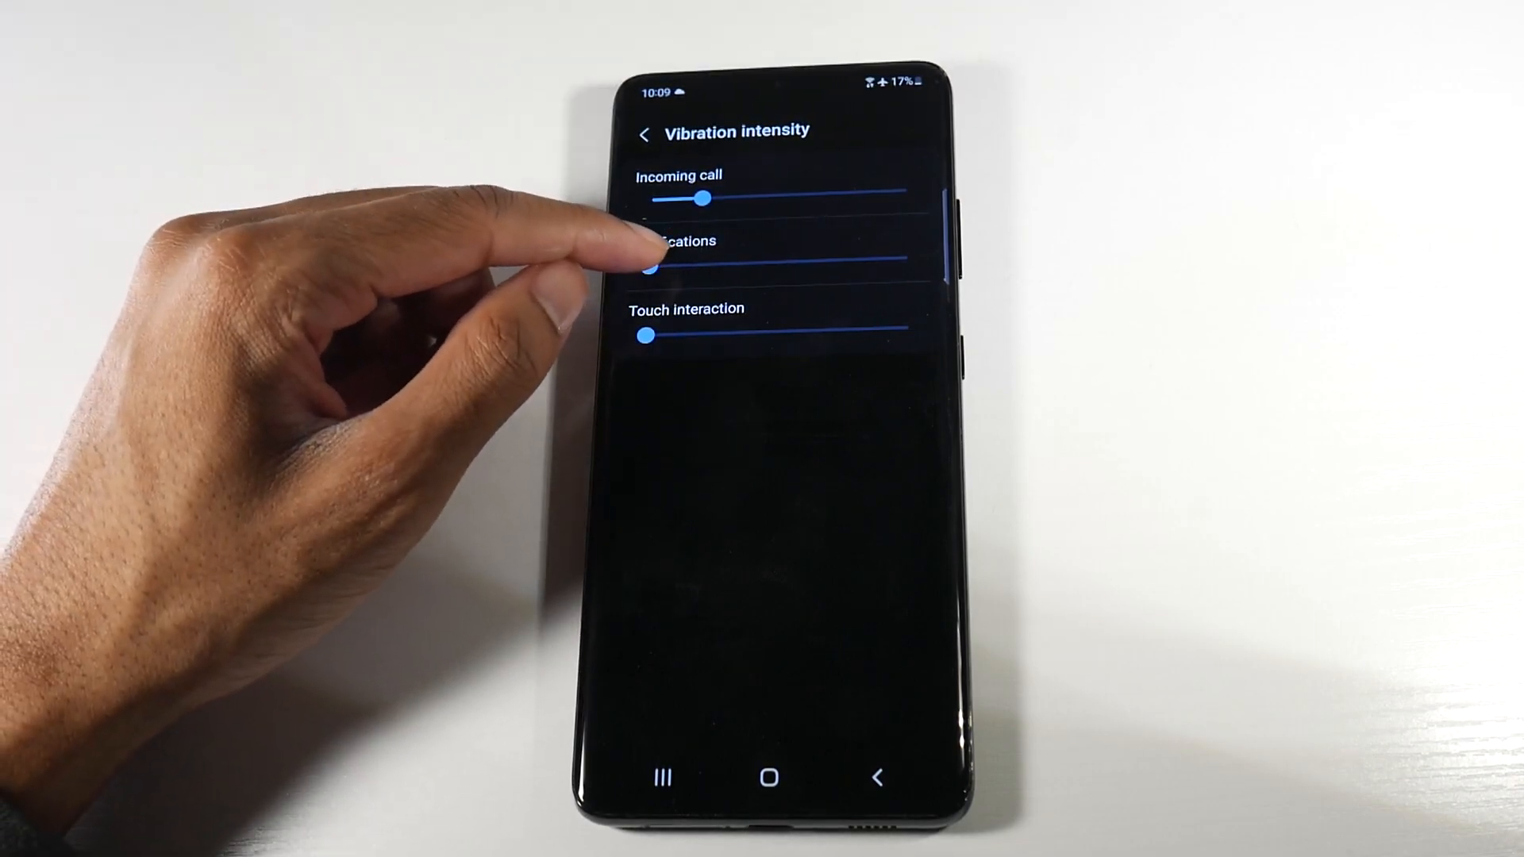
drag(649, 257, 904, 257)
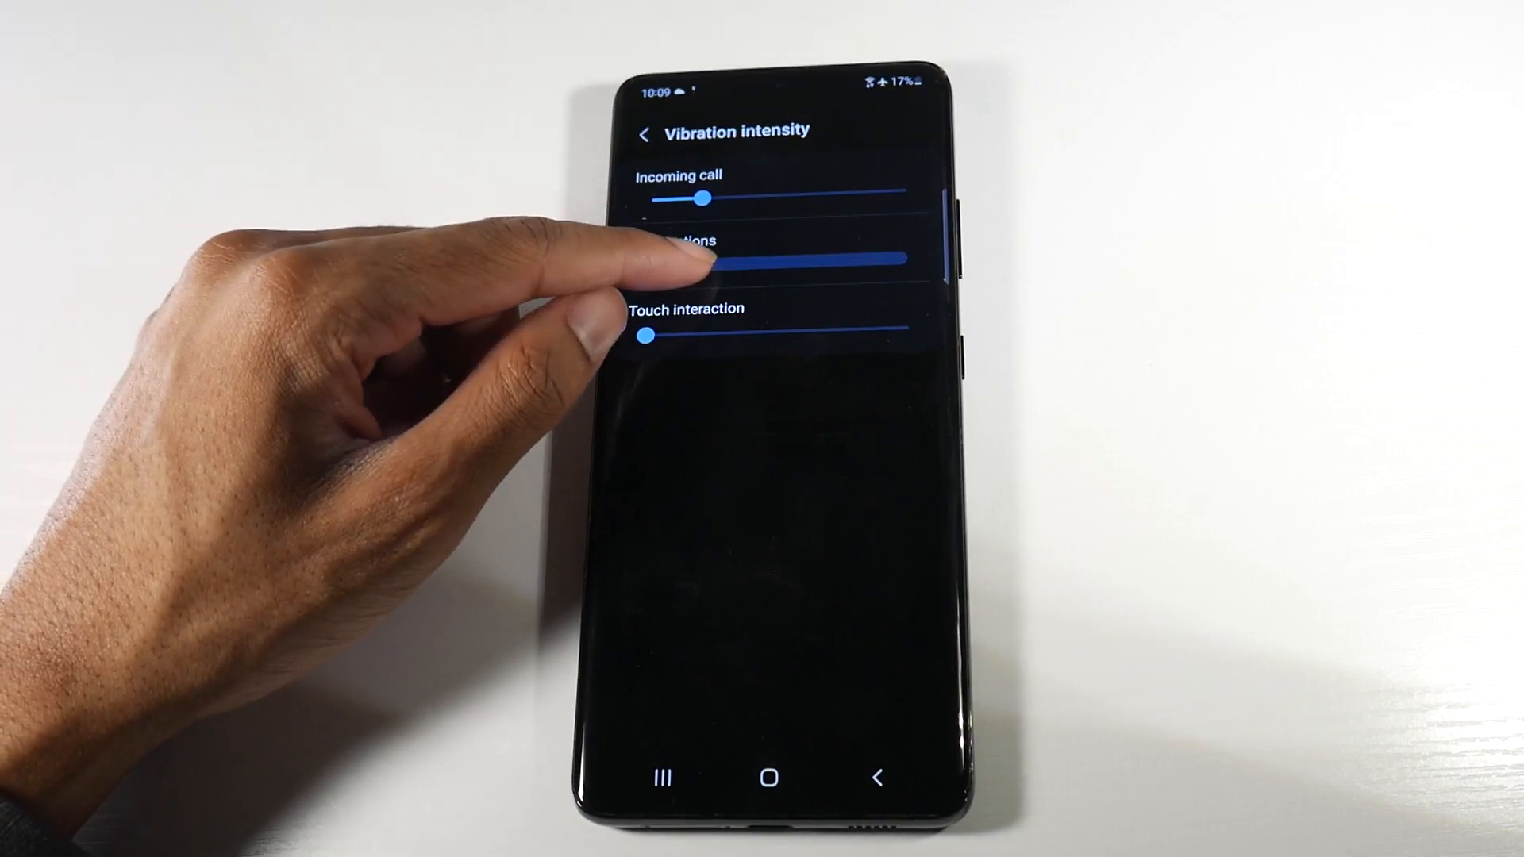
drag(894, 257, 704, 264)
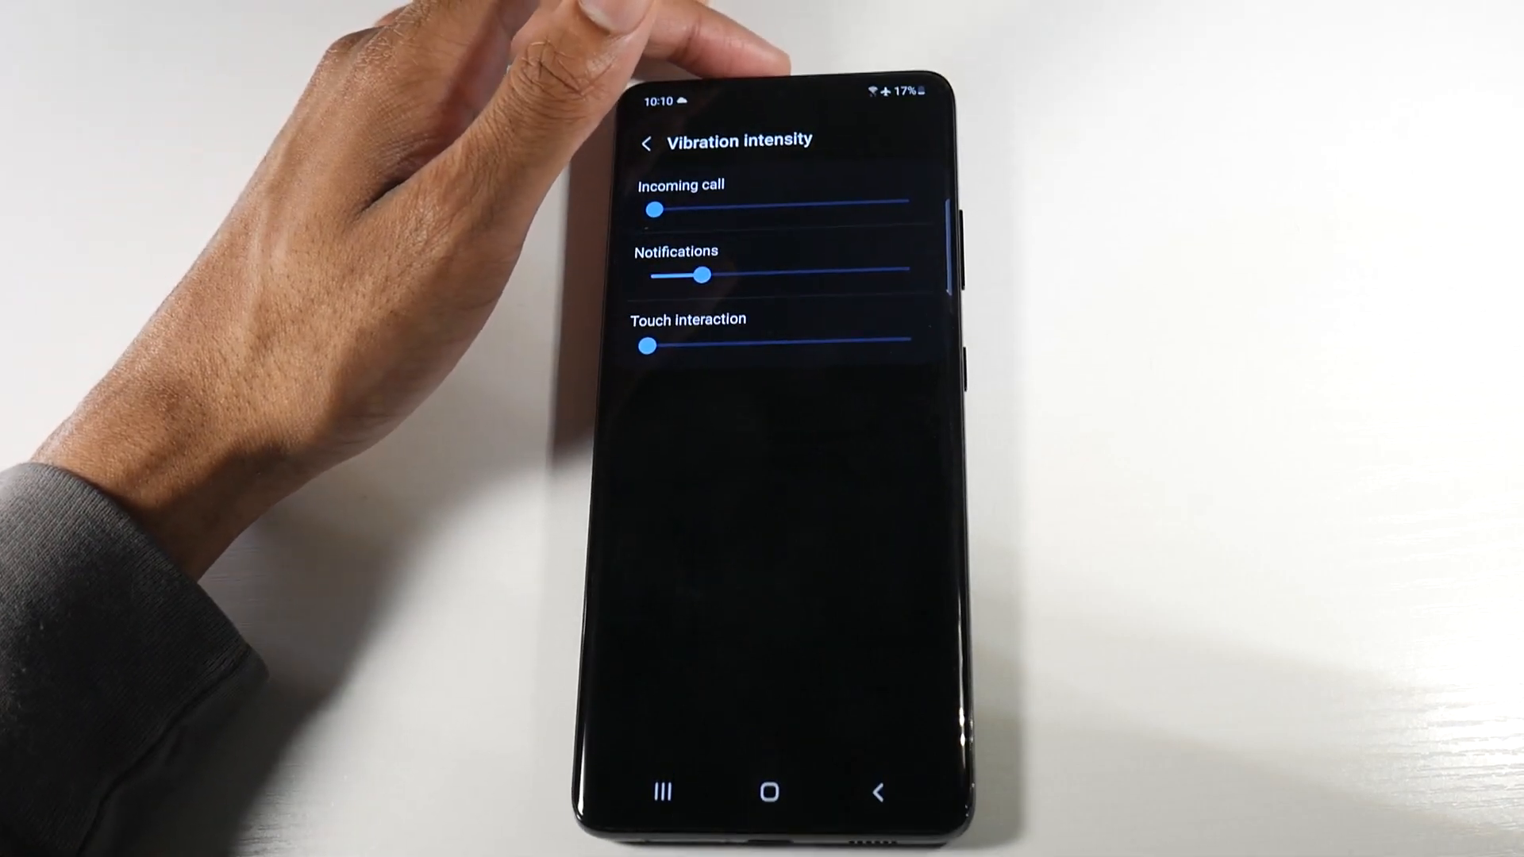
click(646, 143)
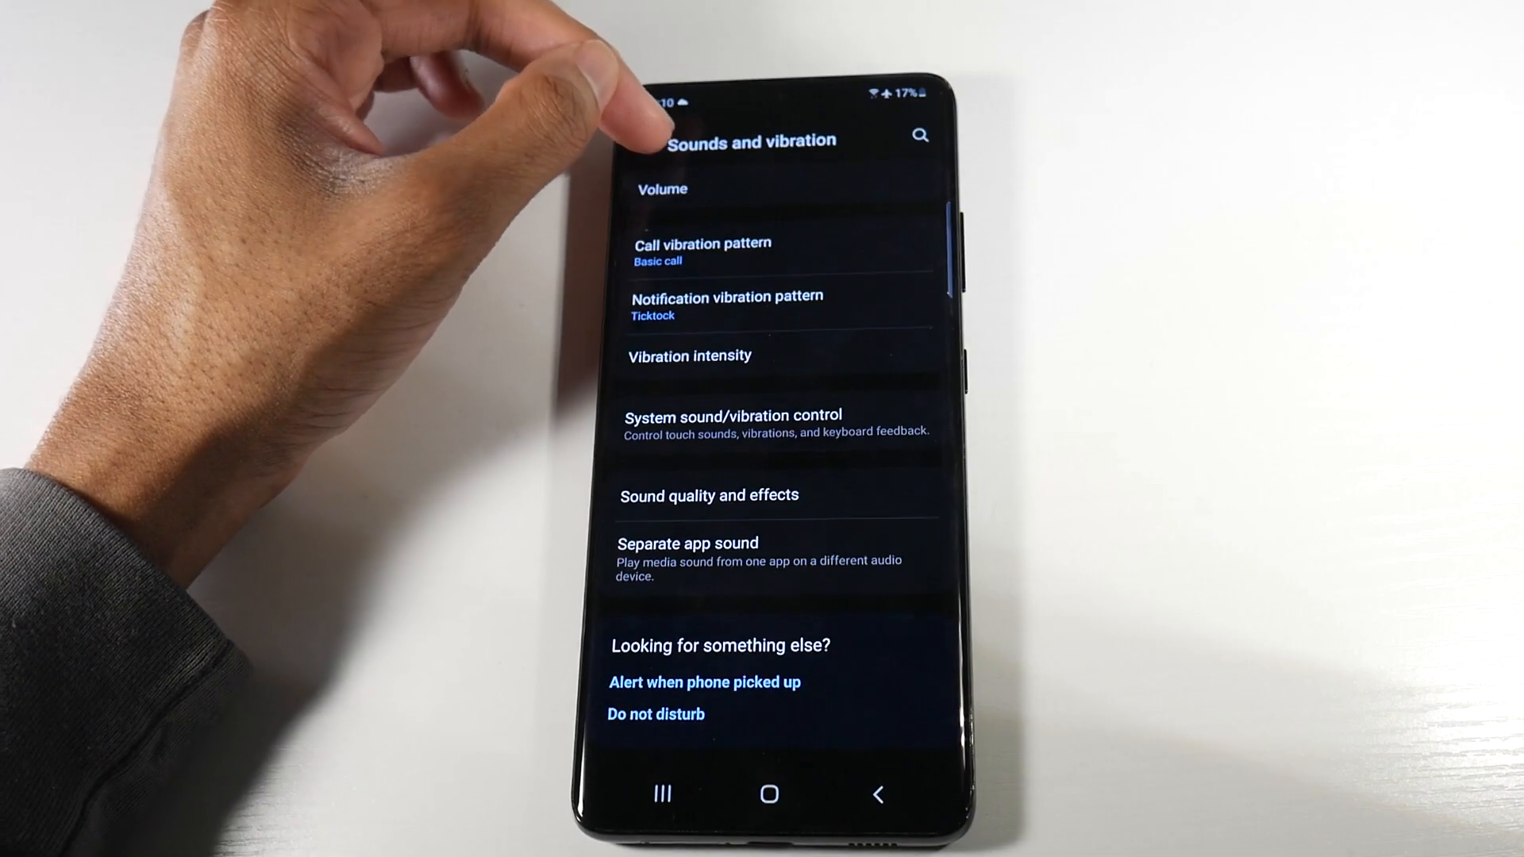
click(768, 794)
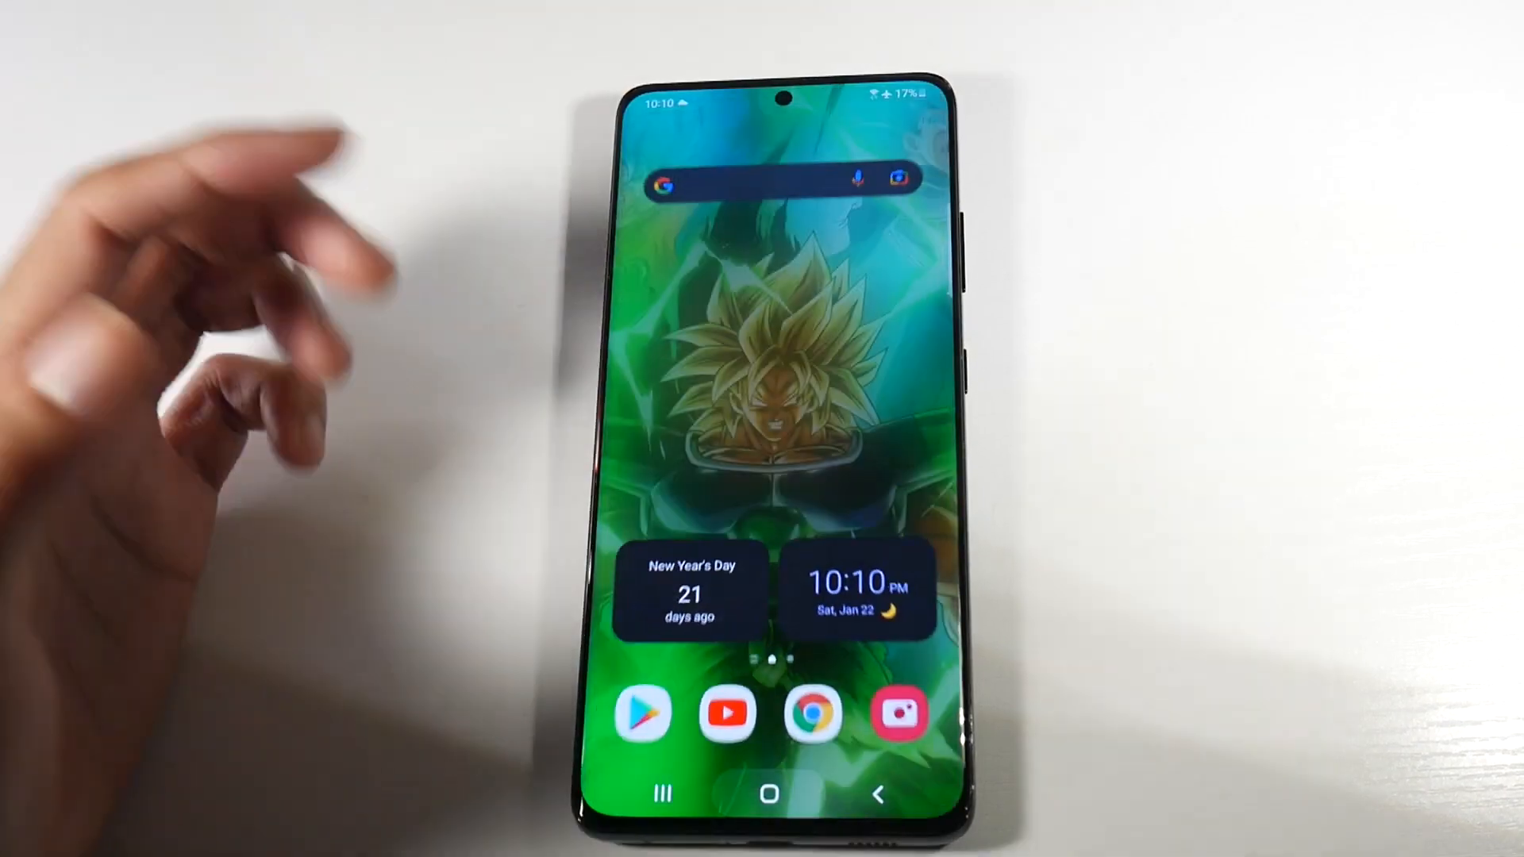